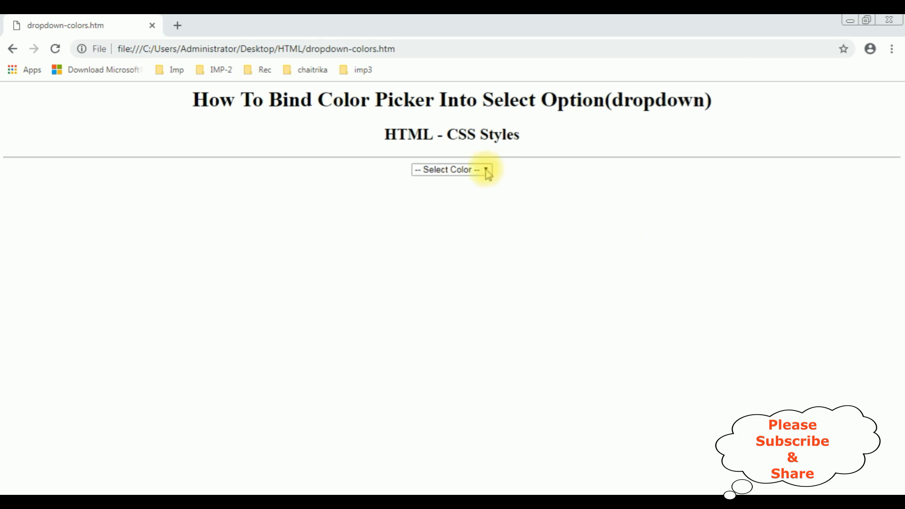
Step: In a new tab, type the html, head, body and center opening and closing tags
{"action": "left_click", "coordinate": [452, 169]}
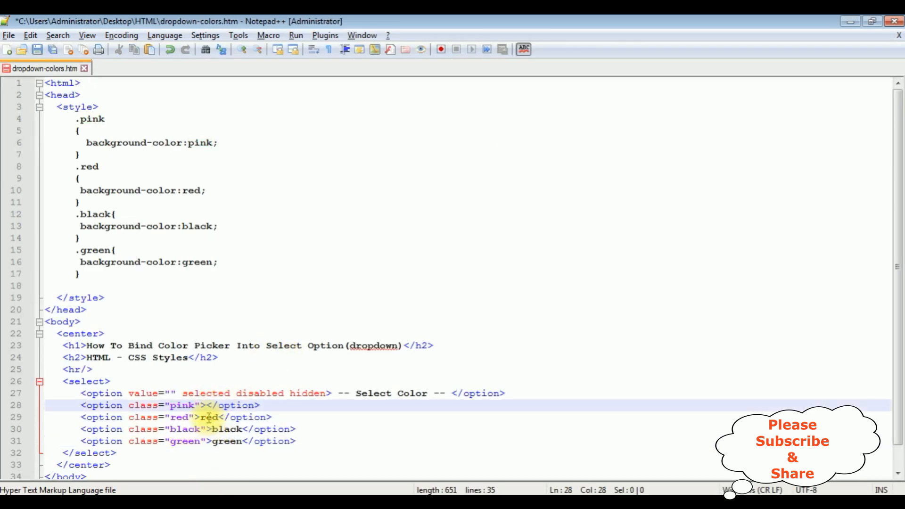
{"action": "double_click", "coordinate": [208, 418]}
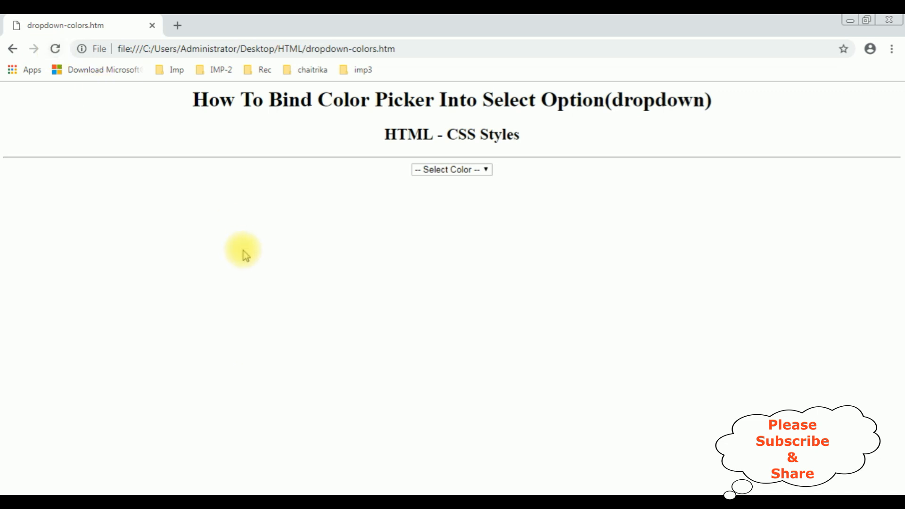
{"action": "left_click", "coordinate": [452, 170]}
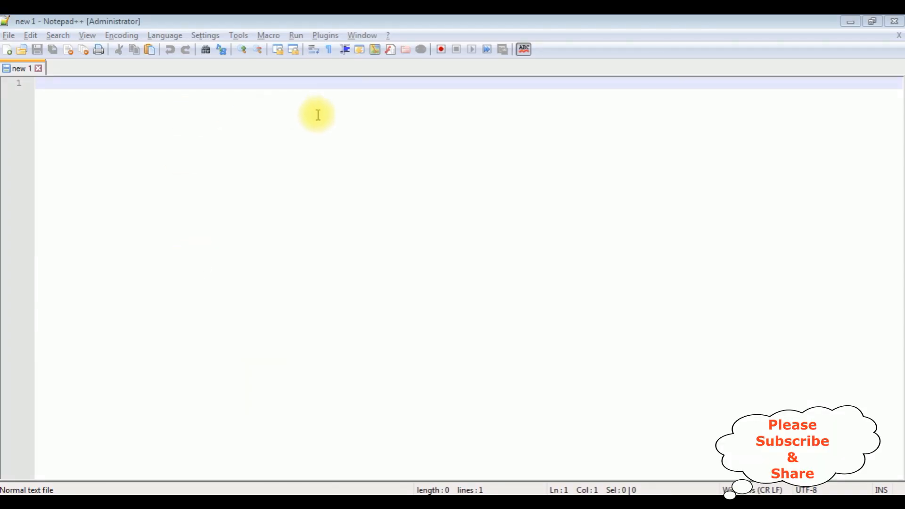
{"action": "mouse_move", "coordinate": [36, 82]}
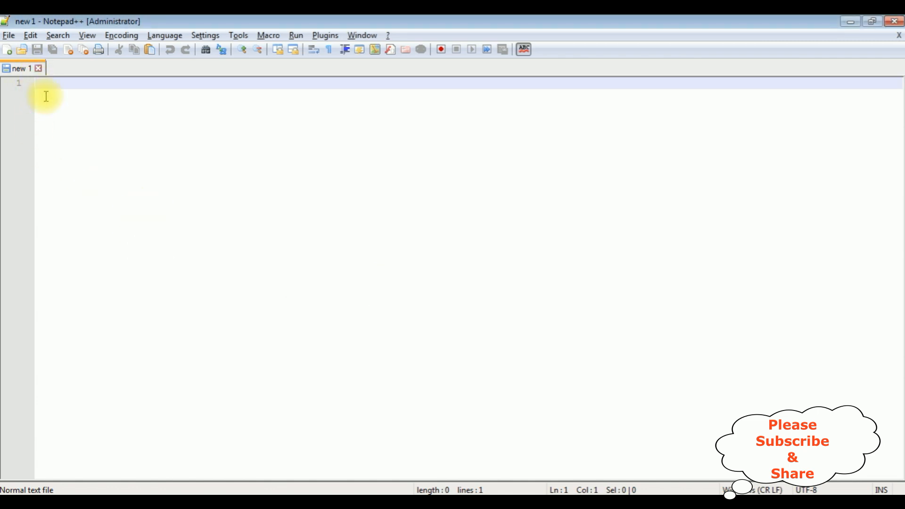
{"action": "type", "text": "<html>"}
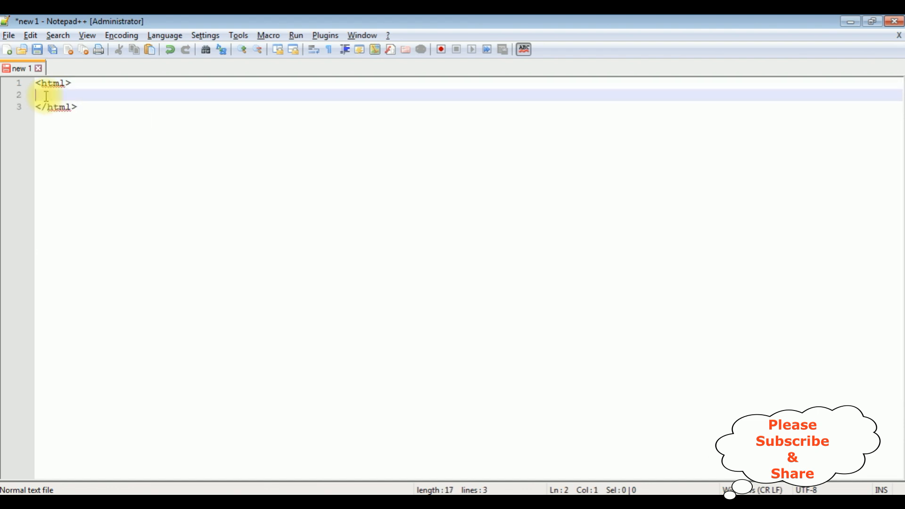
{"action": "type", "text": "<Head>"}
{"action": "type", "text": "</head>"}
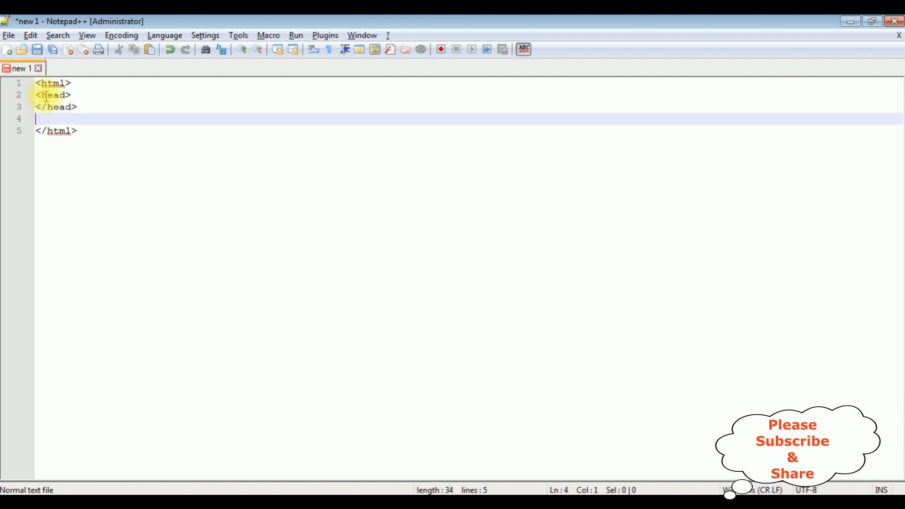
{"action": "type", "text": "<body>"}
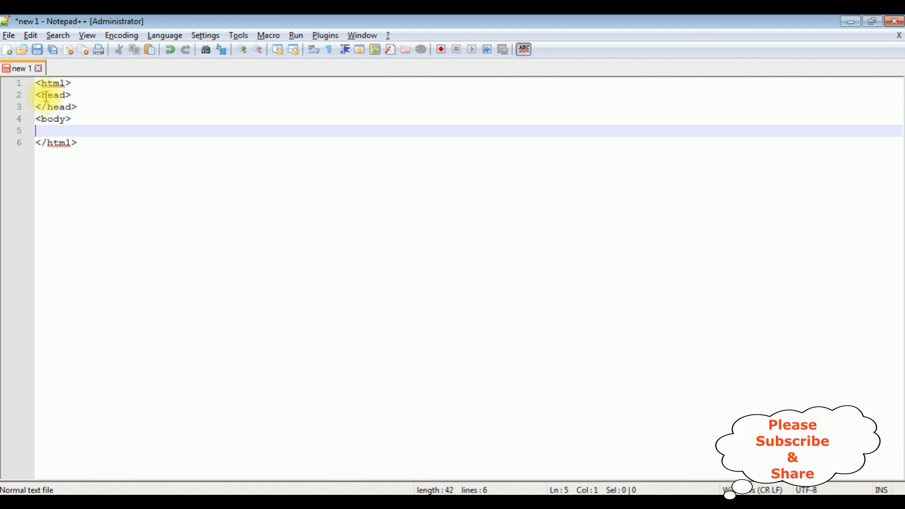
{"action": "type", "text": "</biody>"}
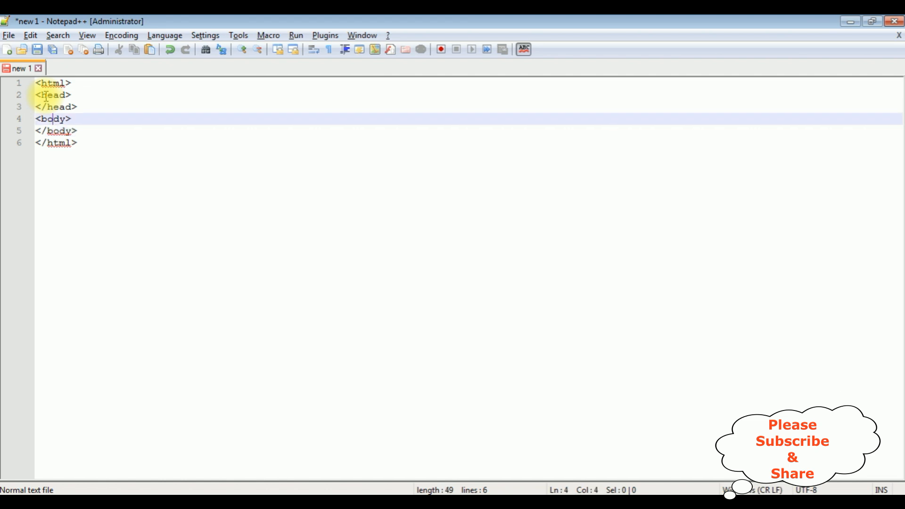
{"action": "type", "text": "<cen"}
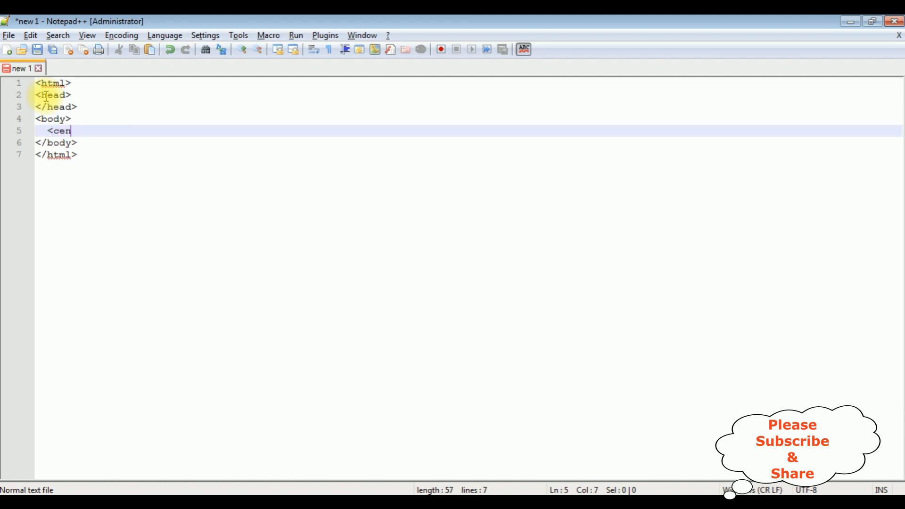
{"action": "type", "text": "ter>"}
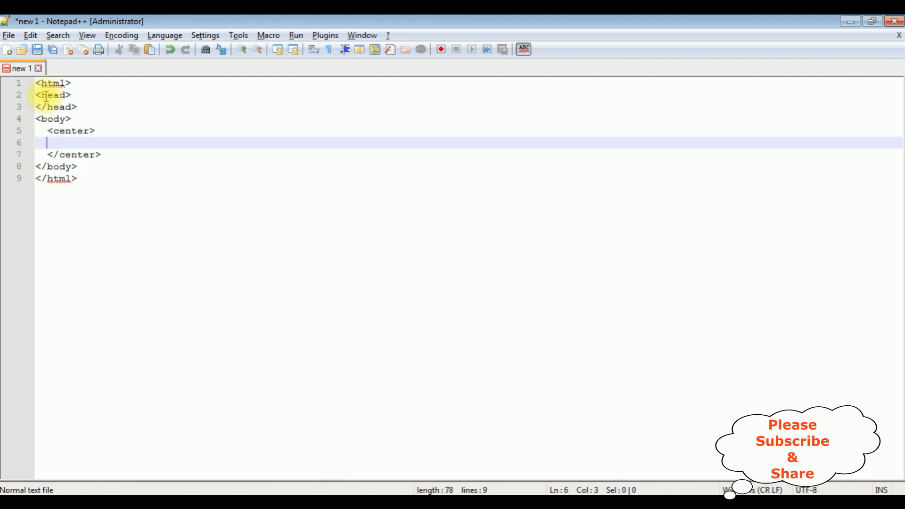
Step: Add the h1 heading 'How To Bind Color Picker Into Select Option()'
{"action": "type", "text": "<h1"}
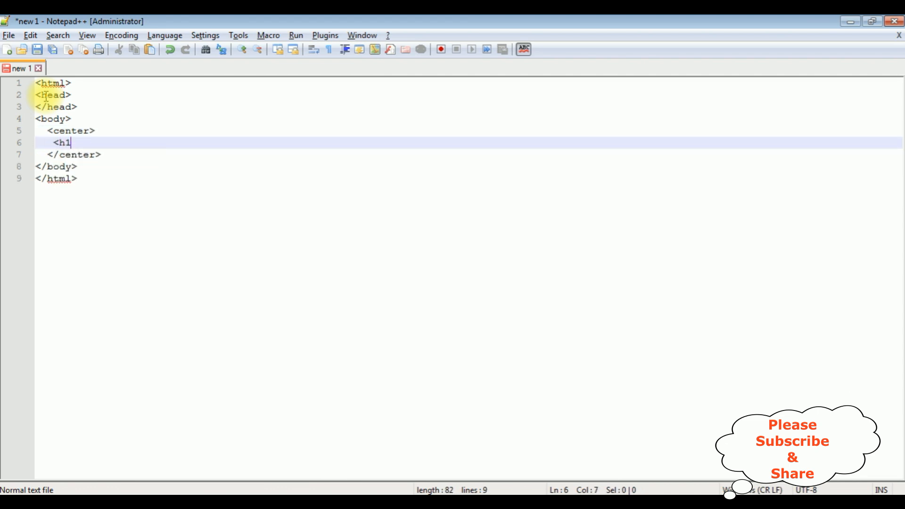
{"action": "type", "text": ">How OT"}
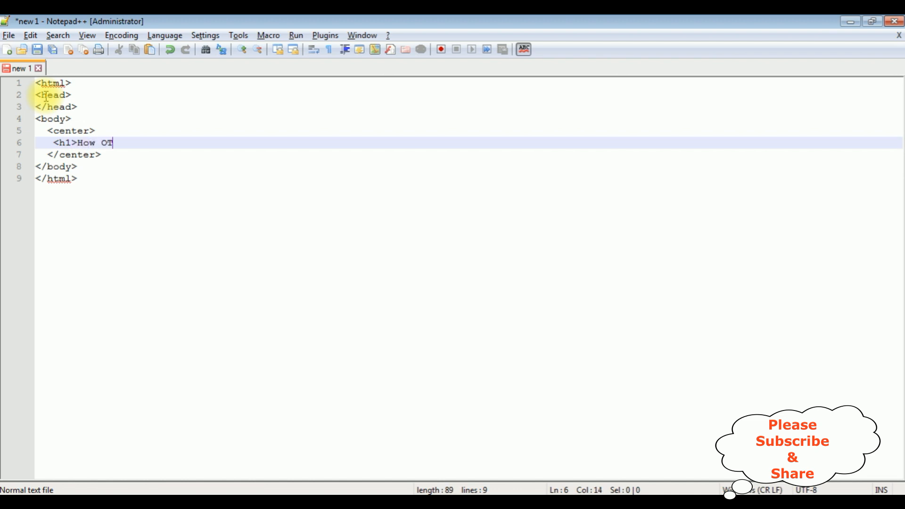
{"action": "type", "text": "To B"}
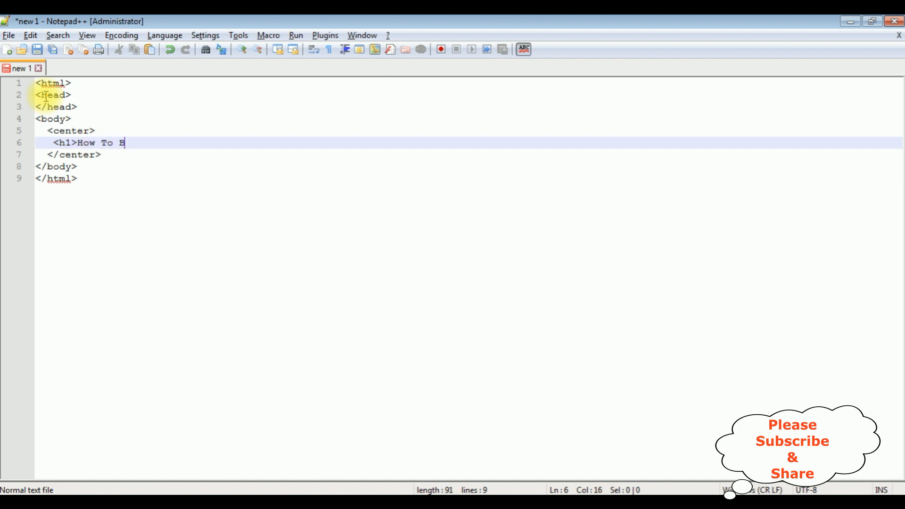
{"action": "type", "text": "ind Color"}
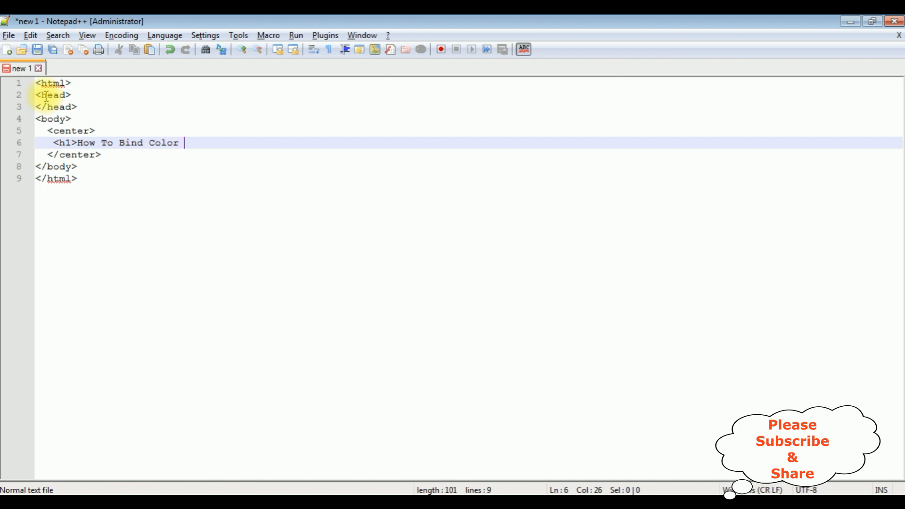
{"action": "type", "text": "Picker Into"}
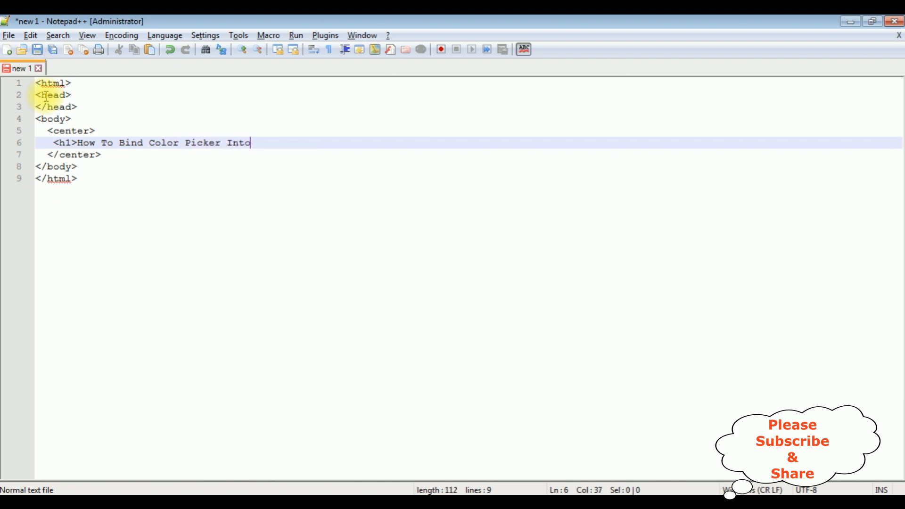
{"action": "type", "text": "Select Opti"}
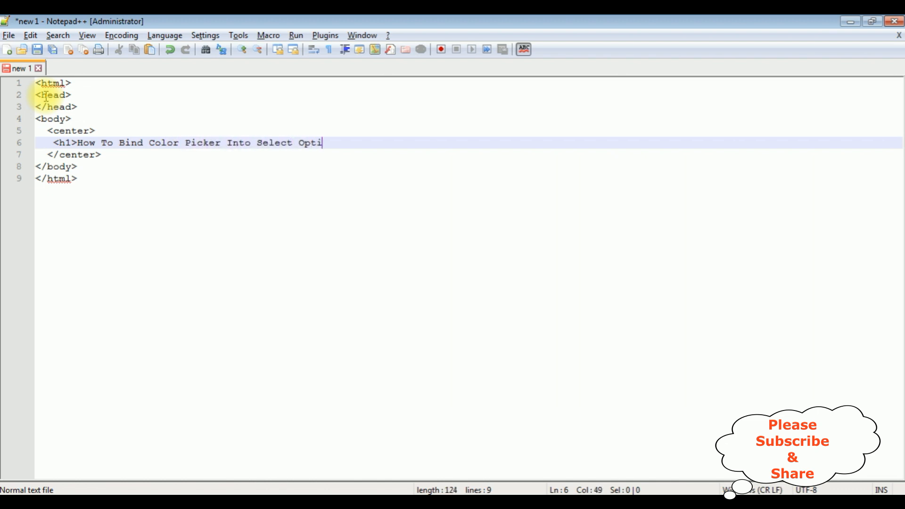
{"action": "type", "text": "on()"}
{"action": "type", "text": "<"}
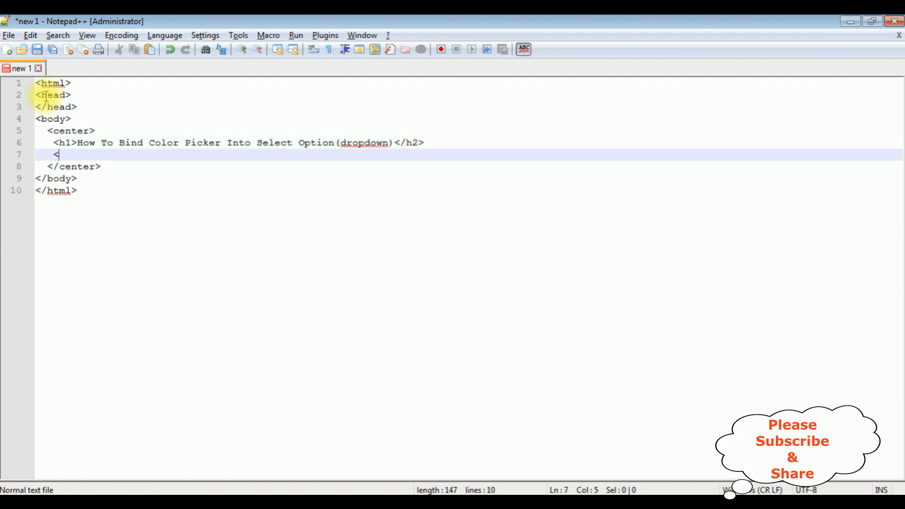
Step: Add the 'HTML - CSS' h2 subheading followed by an hr rule
{"action": "type", "text": "h2>"}
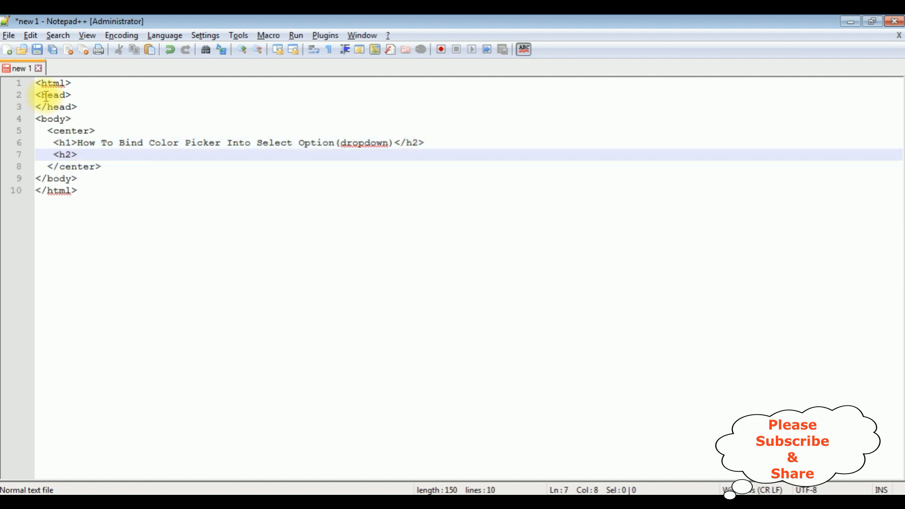
{"action": "type", "text": "</h2>"}
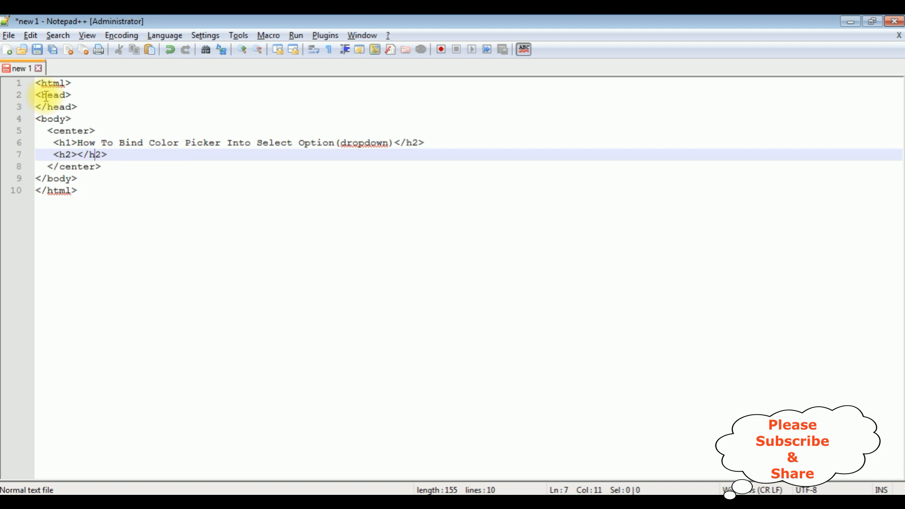
{"action": "type", "text": "HTM"}
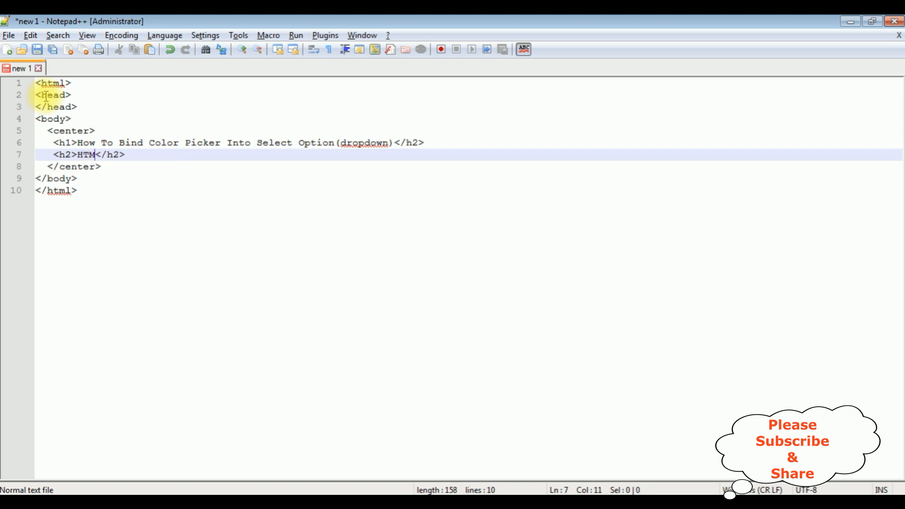
{"action": "type", "text": "L - CSS Styles"}
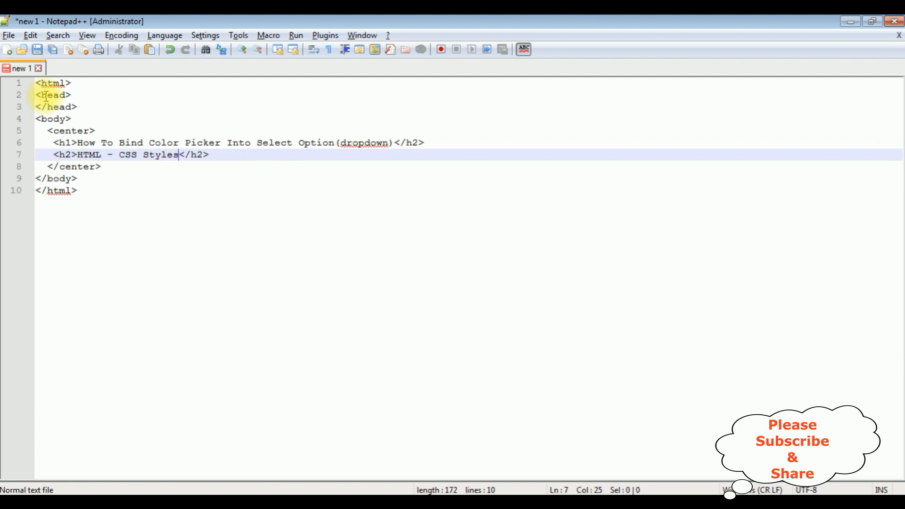
{"action": "type", "text": "<h"}
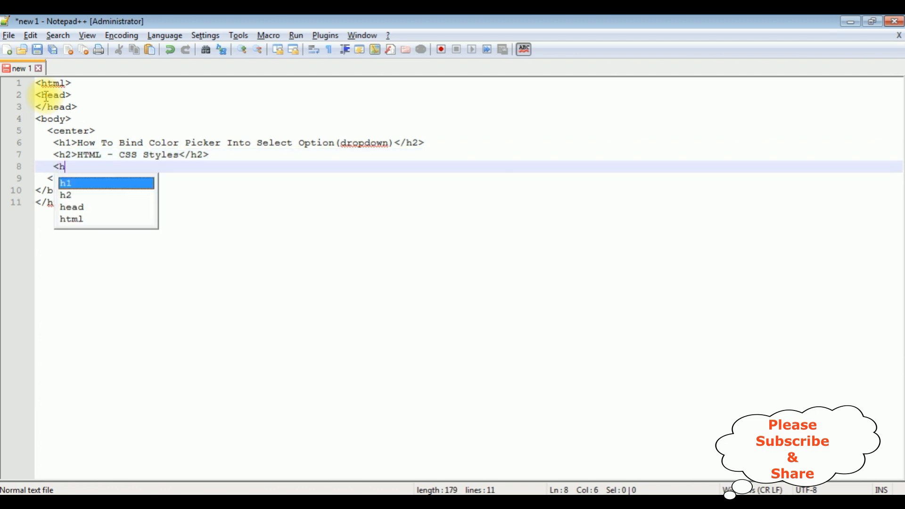
{"action": "type", "text": "r/>"}
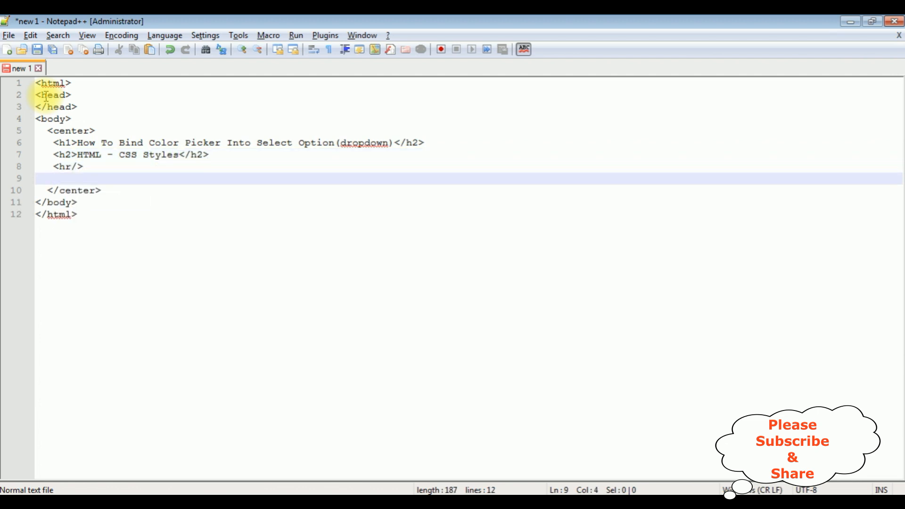
Step: Add a select element with an empty line inside it below the rule
{"action": "left_click", "coordinate": [52, 179]}
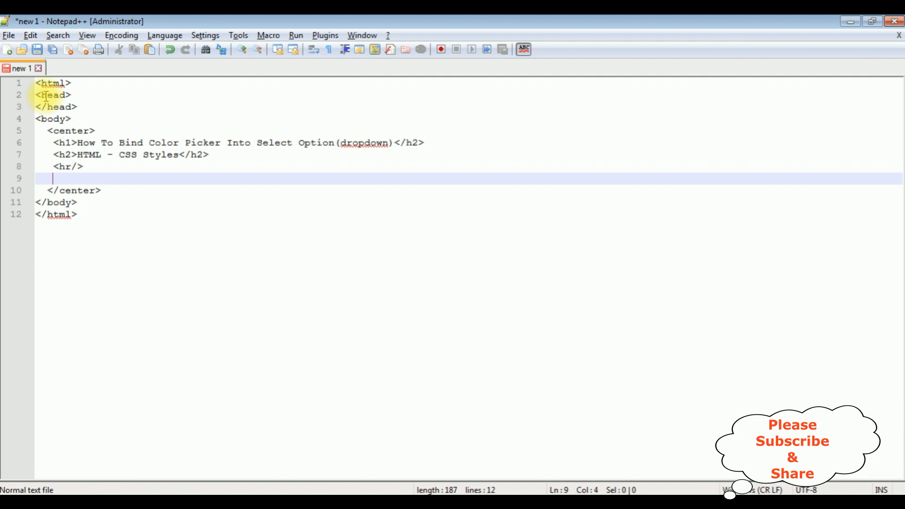
{"action": "type", "text": "<sele"}
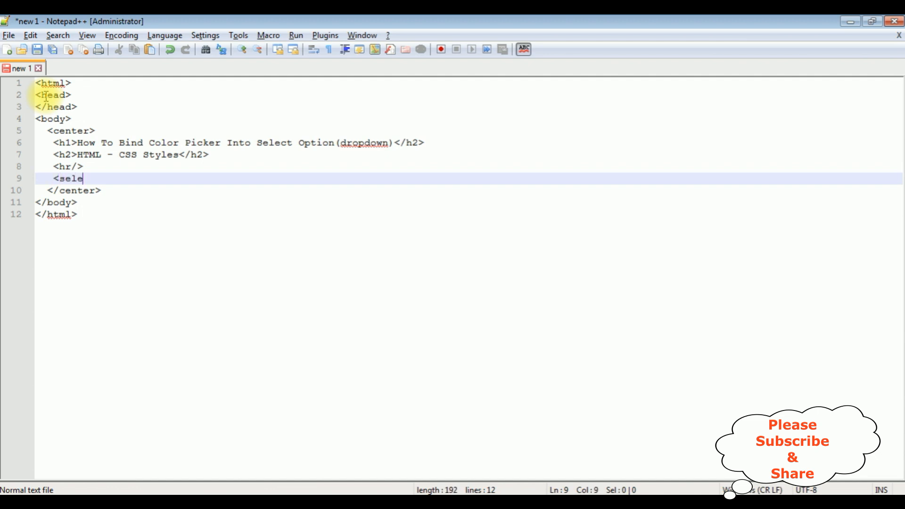
{"action": "type", "text": "ct>"}
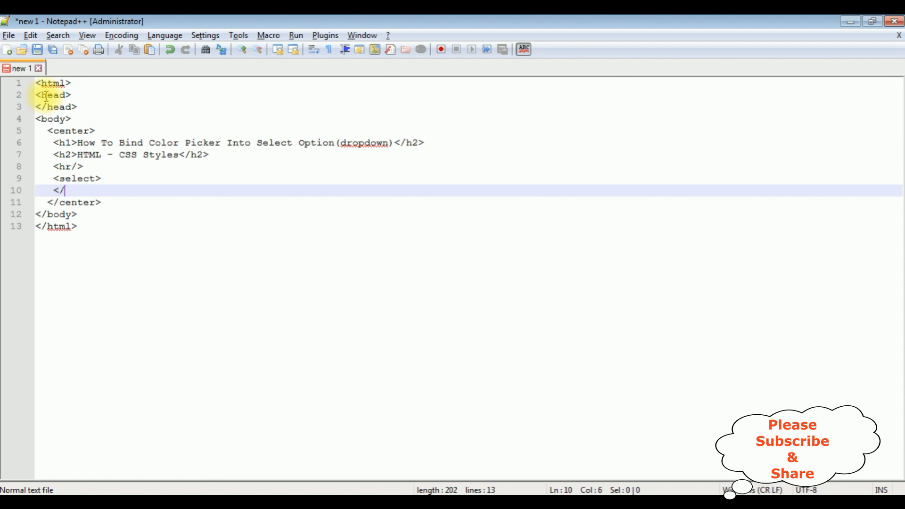
{"action": "type", "text": "scelect>"}
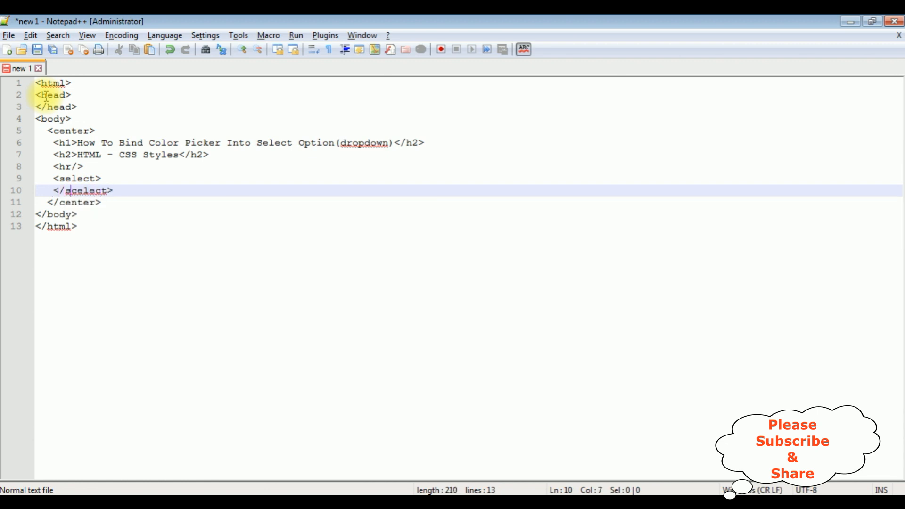
{"action": "key", "text": "Enter"}
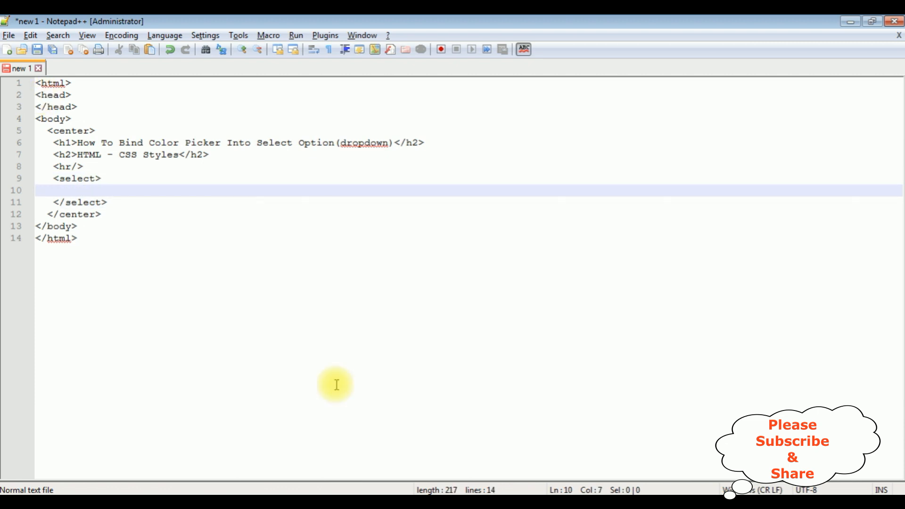
Step: Fill the select with five empty option elements
{"action": "type", "text": "<opt"}
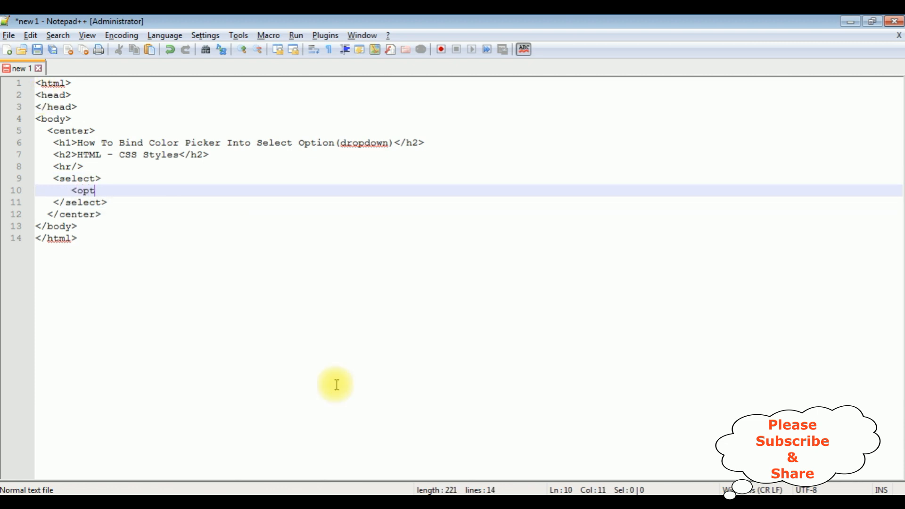
{"action": "type", "text": "ion>"}
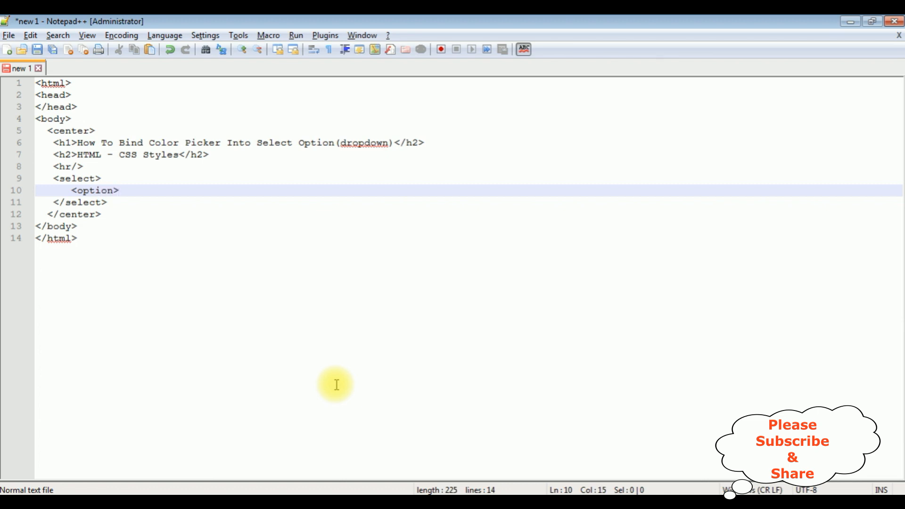
{"action": "type", "text": "</option"}
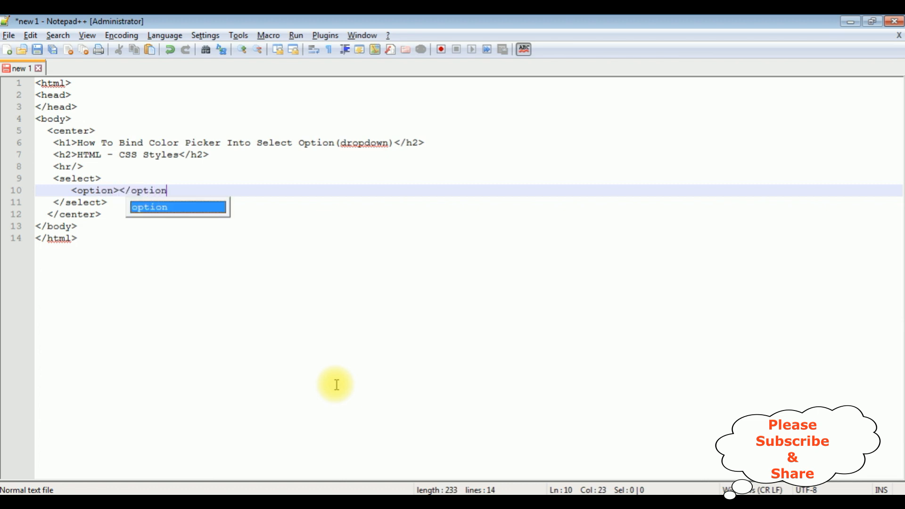
{"action": "type", "text": ">"}
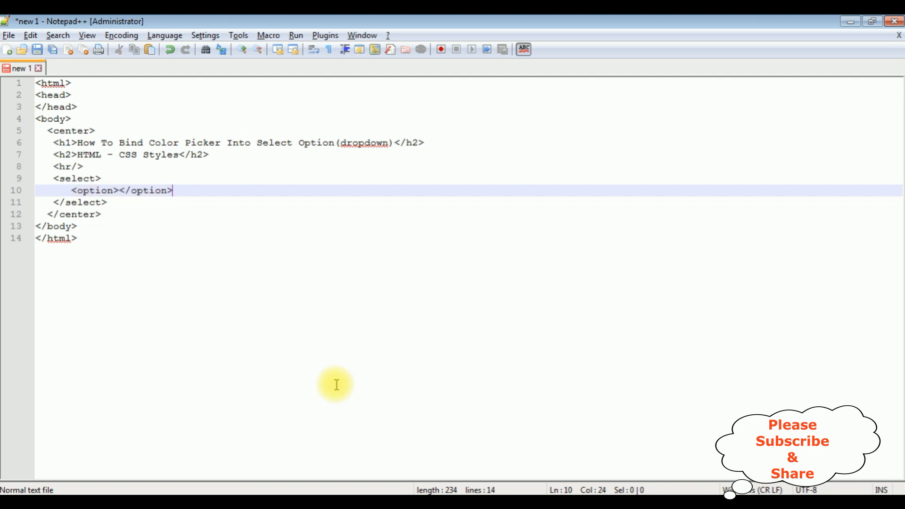
{"action": "type", "text": "<option></option>"}
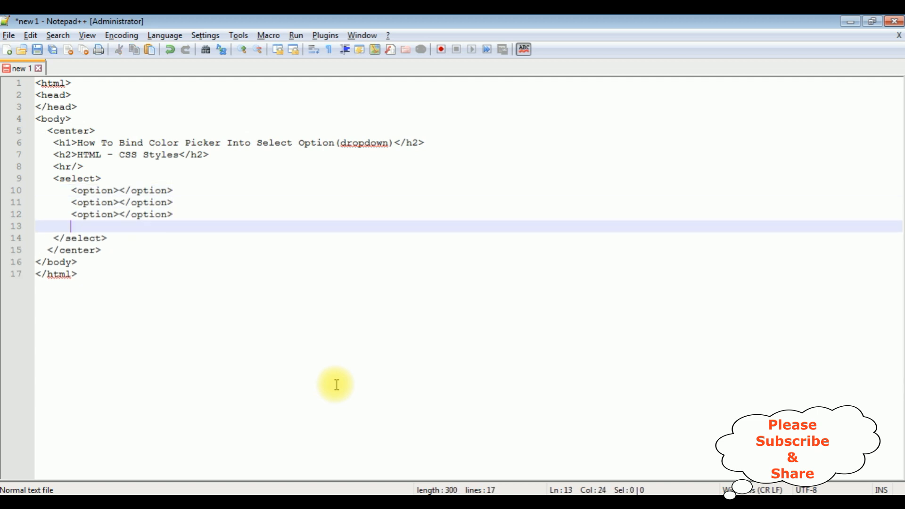
{"action": "type", "text": "<option></option>"}
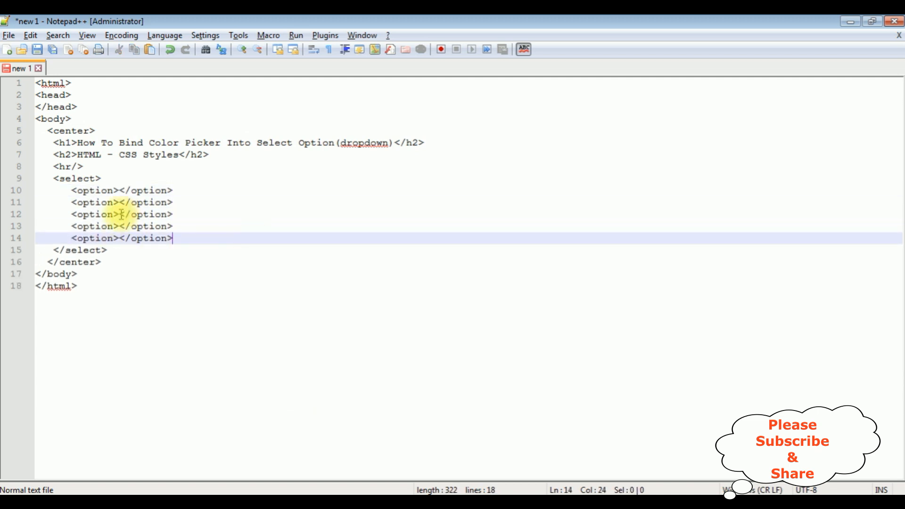
Step: Make the first option a value="" selected disabled hidden '-- Select Color --' placeholder
{"action": "left_click", "coordinate": [114, 190]}
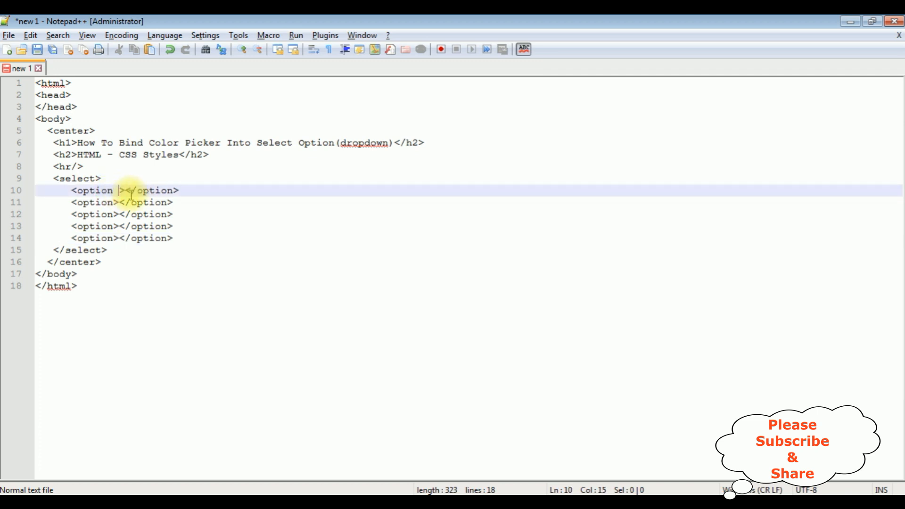
{"action": "type", "text": "value="}
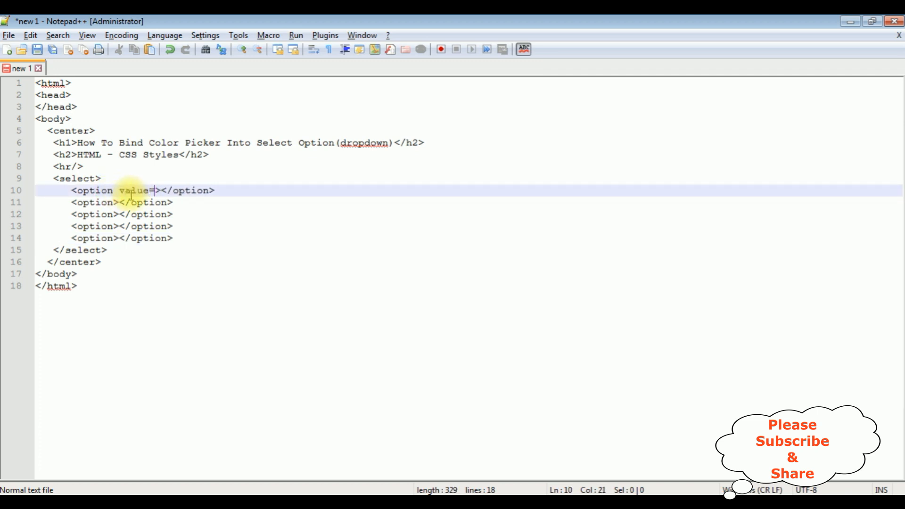
{"action": "type", "text": "\"\""}
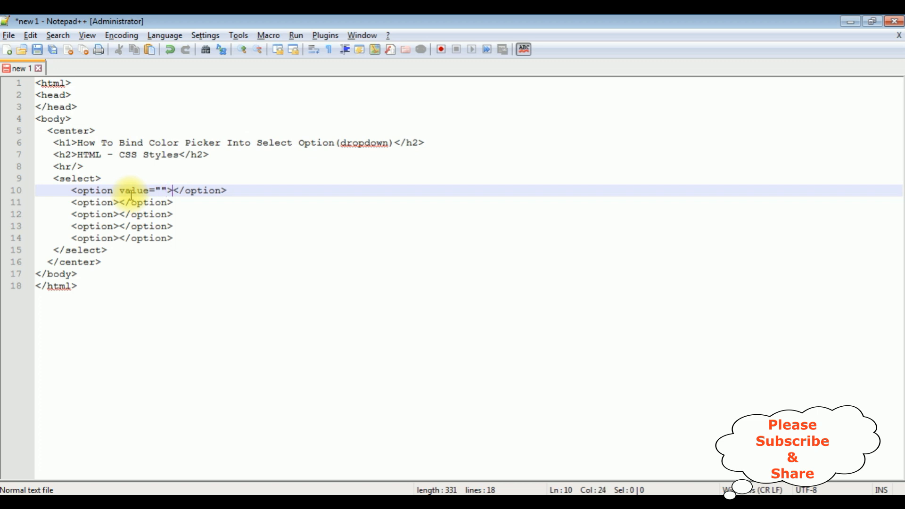
{"action": "type", "text": "selecte"}
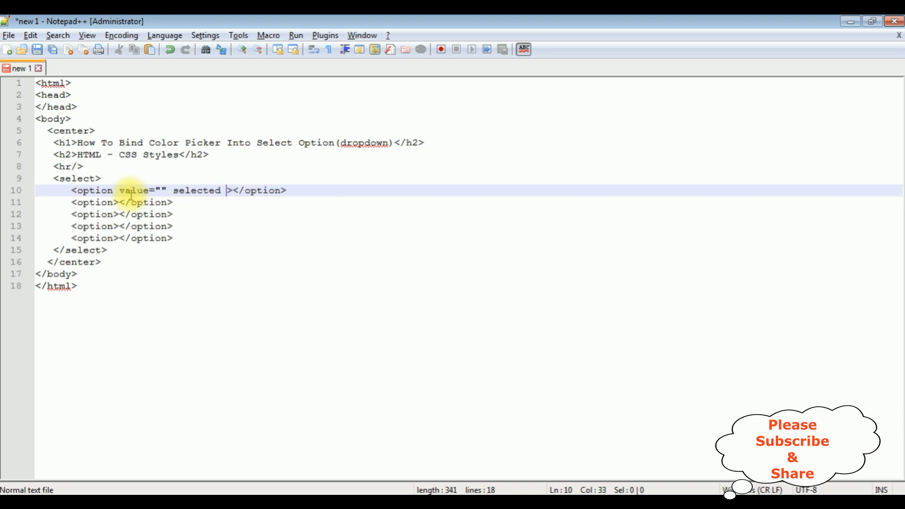
{"action": "type", "text": "d"}
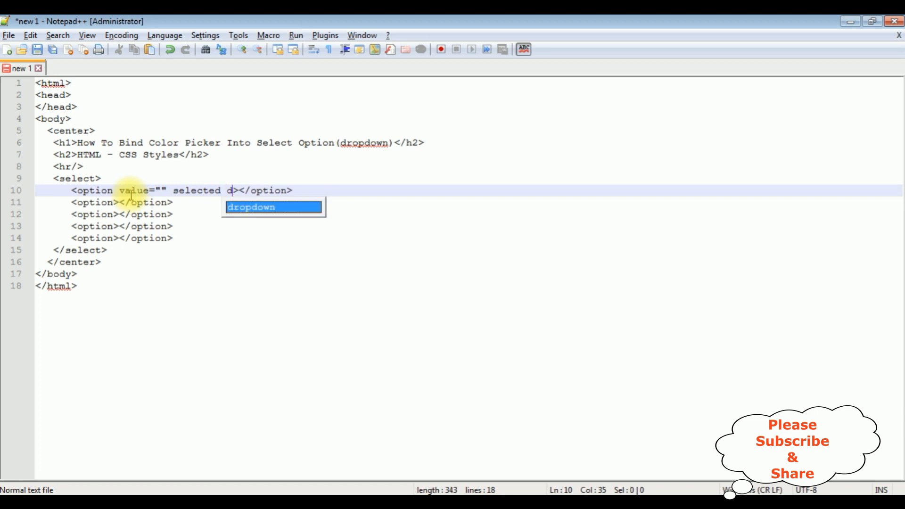
{"action": "type", "text": "isabled hidd"}
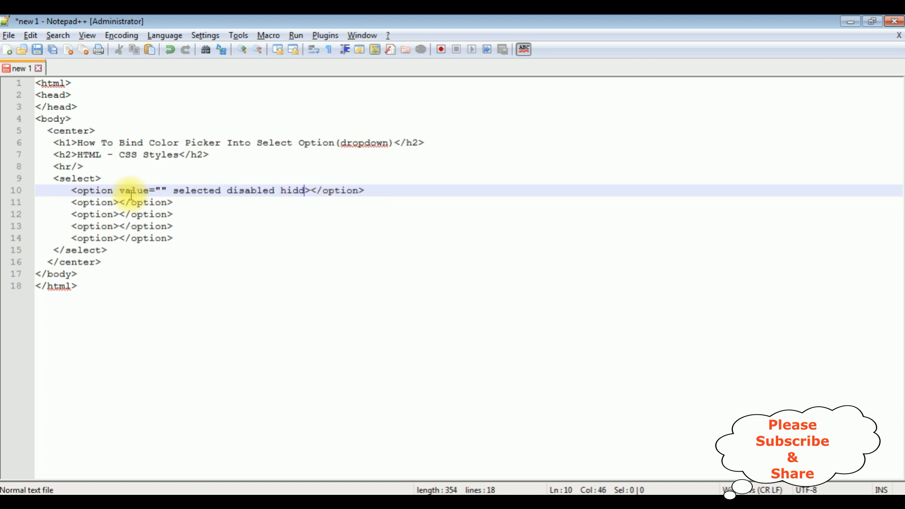
{"action": "type", "text": "en"}
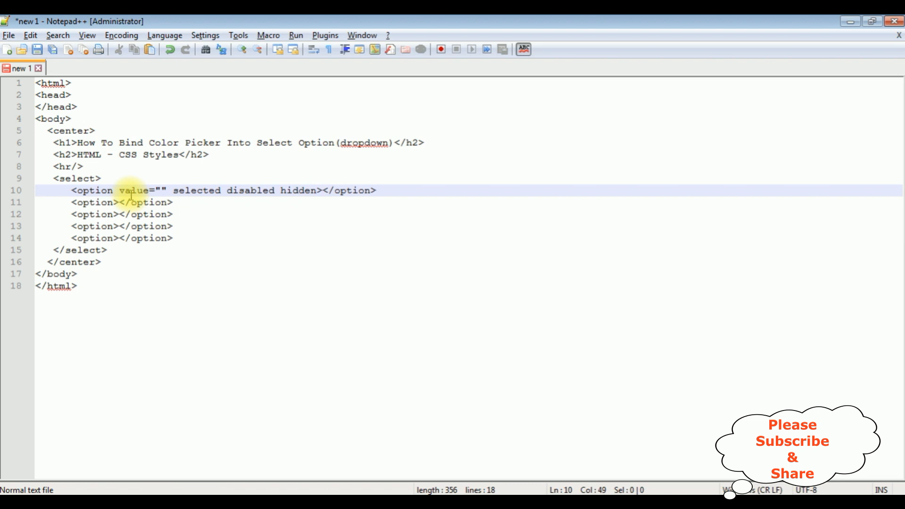
{"action": "type", "text": "-- S"}
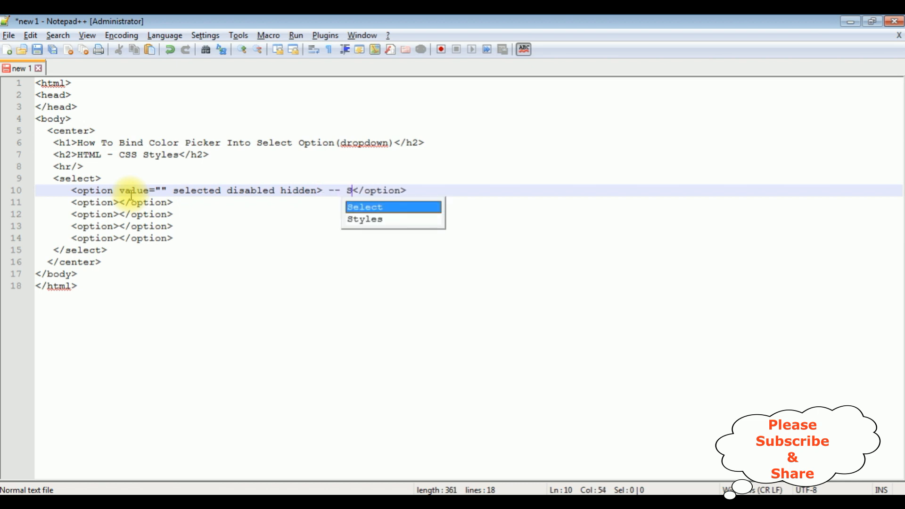
{"action": "type", "text": "elect Color --"}
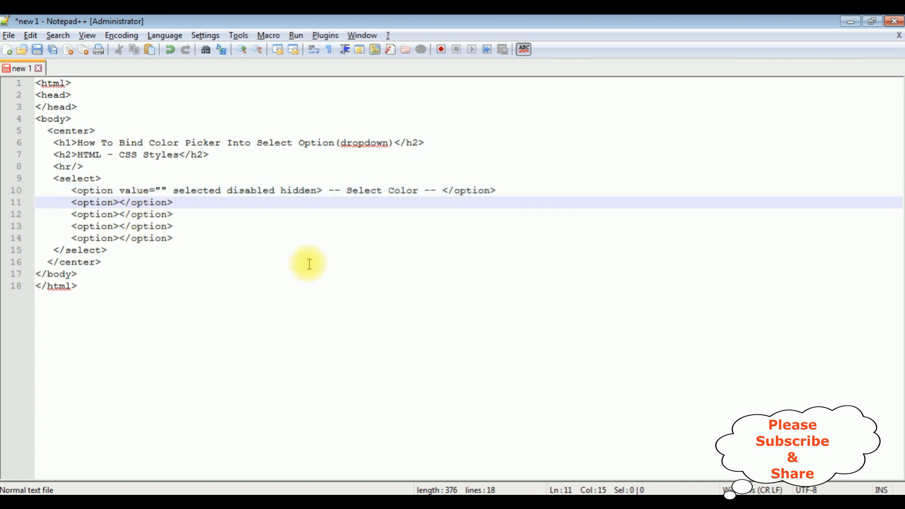
Step: Label the remaining options pink, red, black and green
{"action": "type", "text": "pink"}
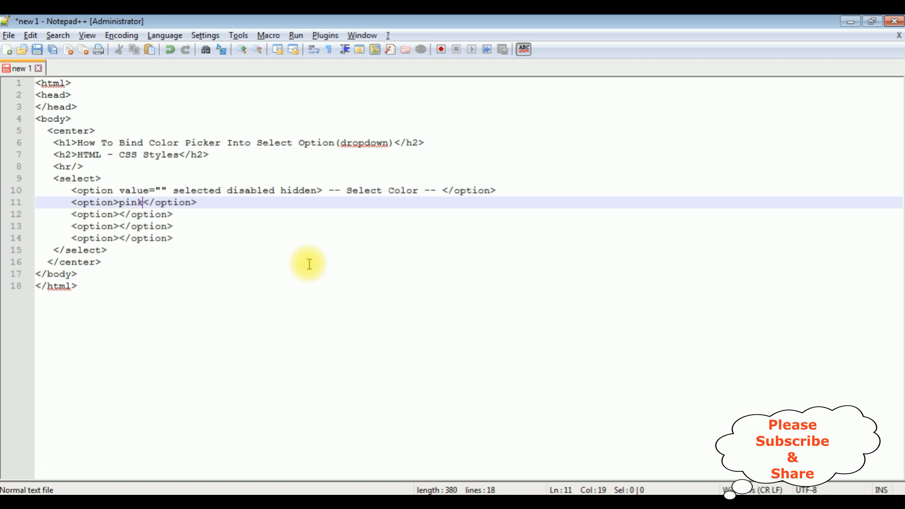
{"action": "type", "text": "re"}
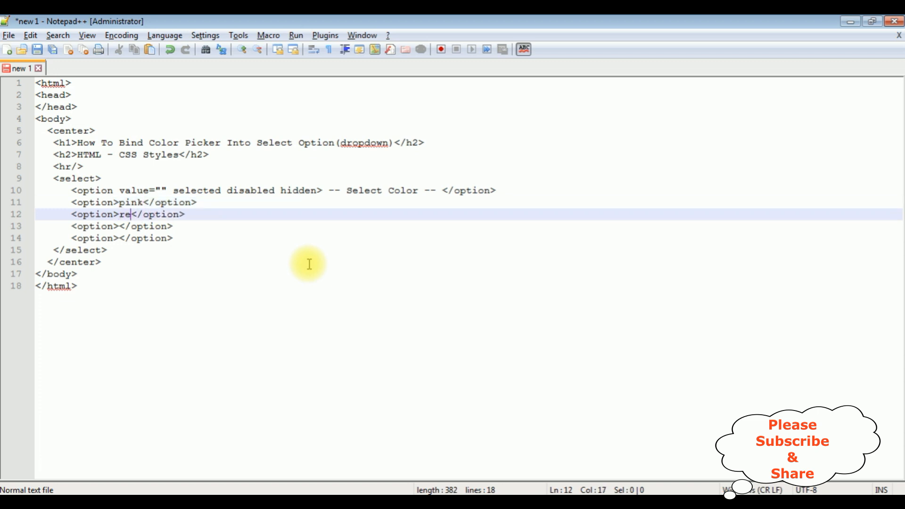
{"action": "type", "text": "d"}
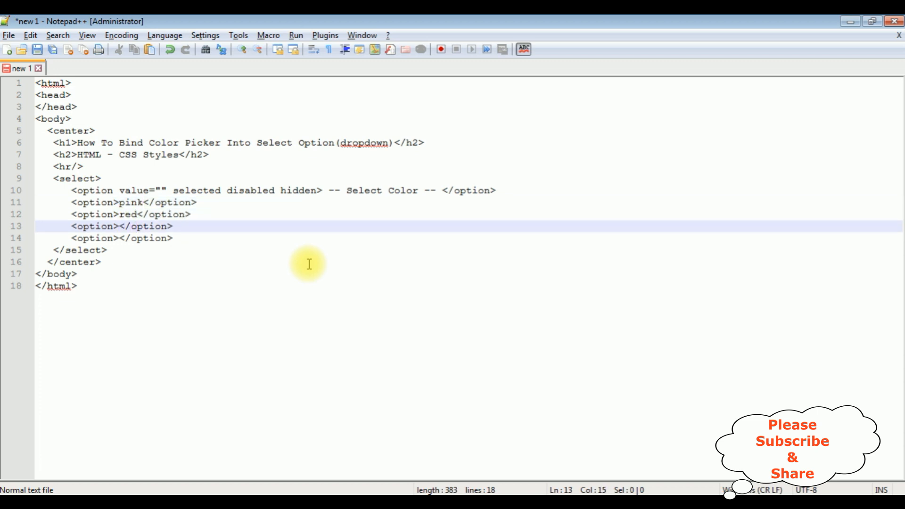
{"action": "type", "text": "black"}
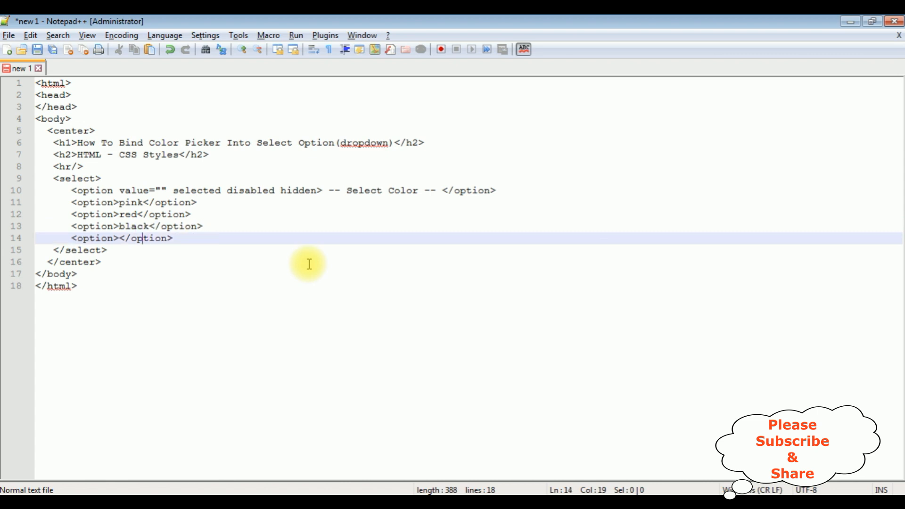
{"action": "type", "text": "green"}
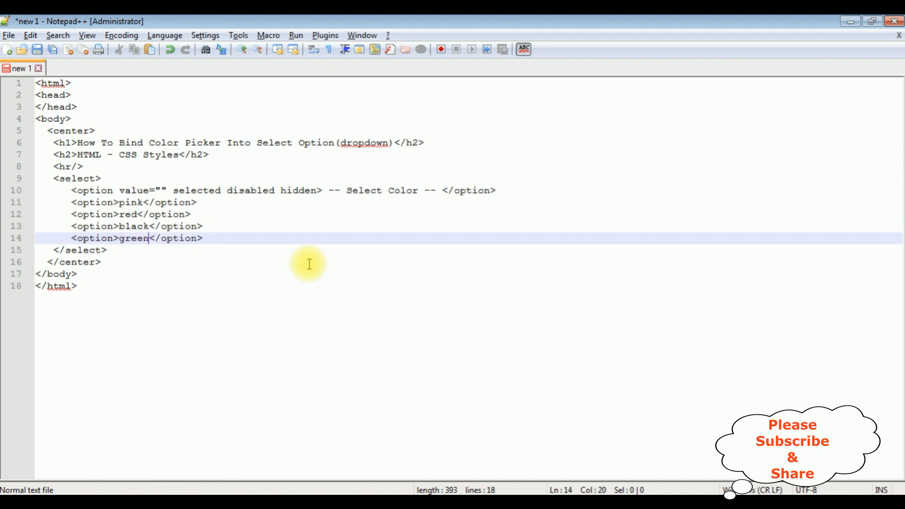
{"action": "mouse_move", "coordinate": [173, 182]}
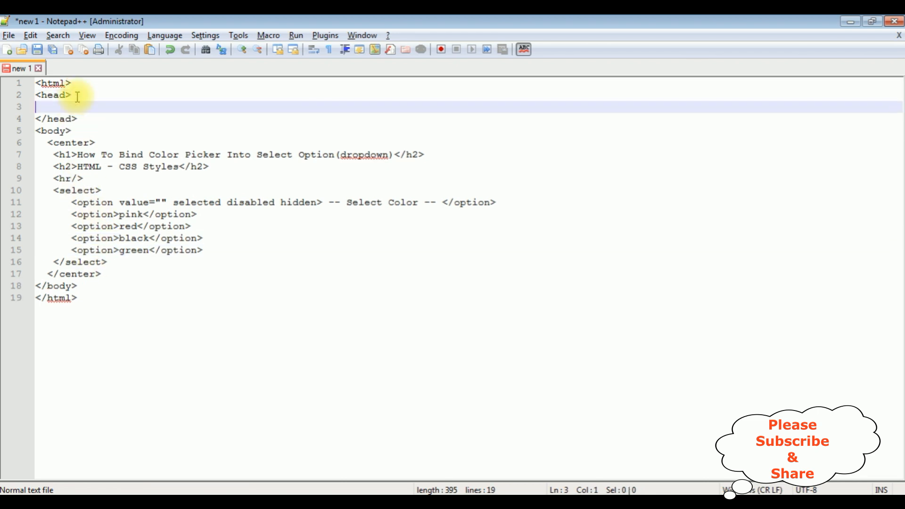
Step: Create a style block with a .pink class using background-color:pink
{"action": "type", "text": "<"}
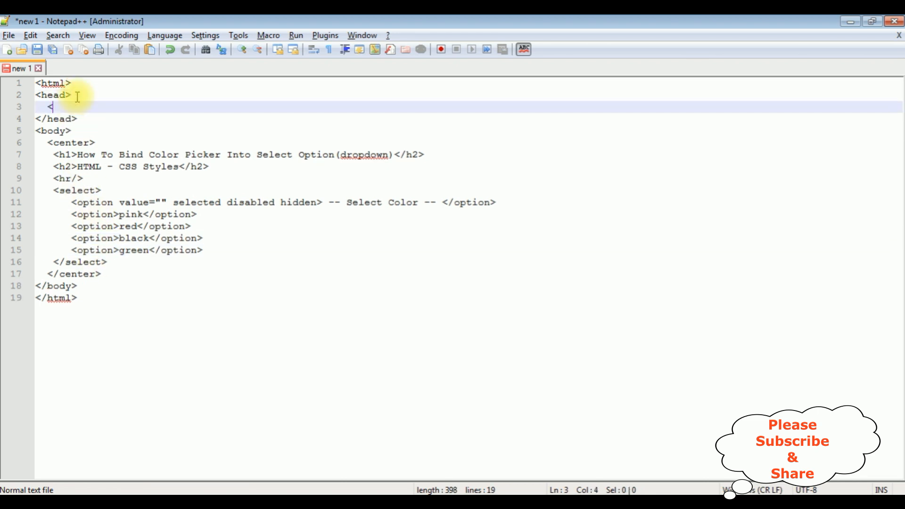
{"action": "type", "text": "style>"}
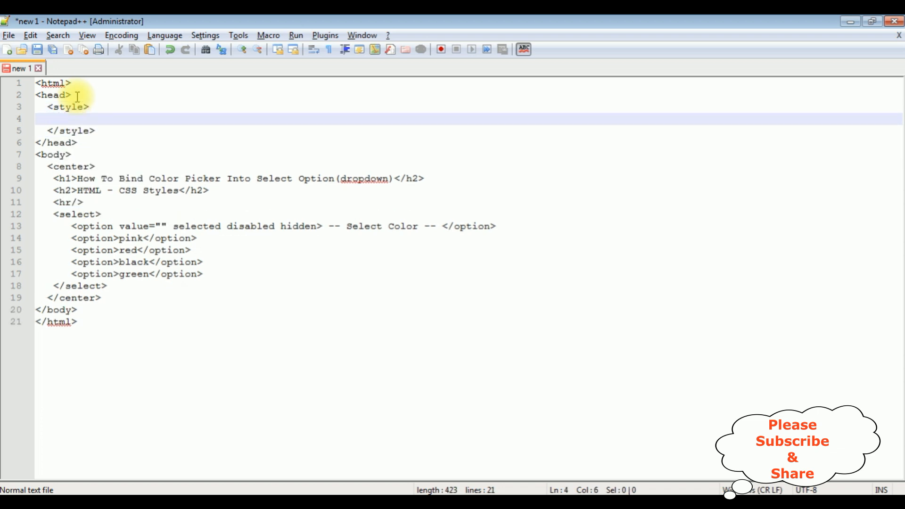
{"action": "mouse_move", "coordinate": [471, 222]}
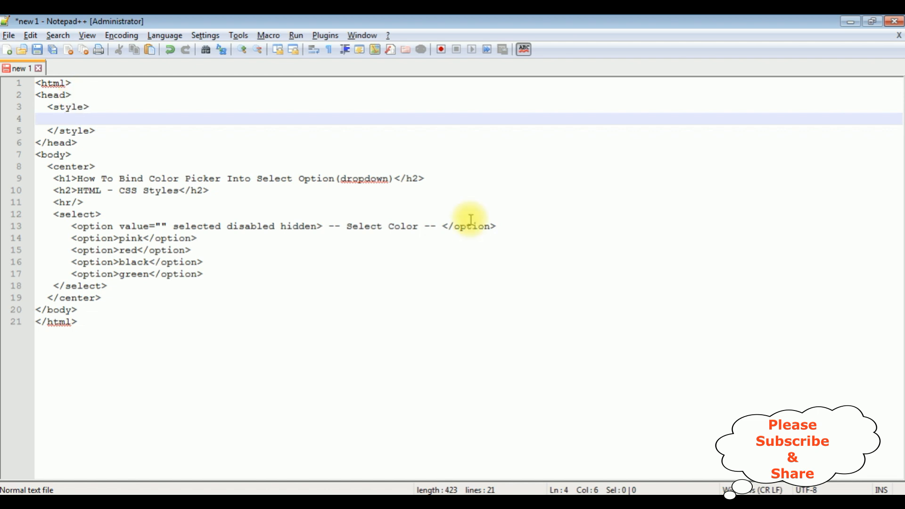
{"action": "type", "text": ".pink"}
{"action": "type", "text": "{"}
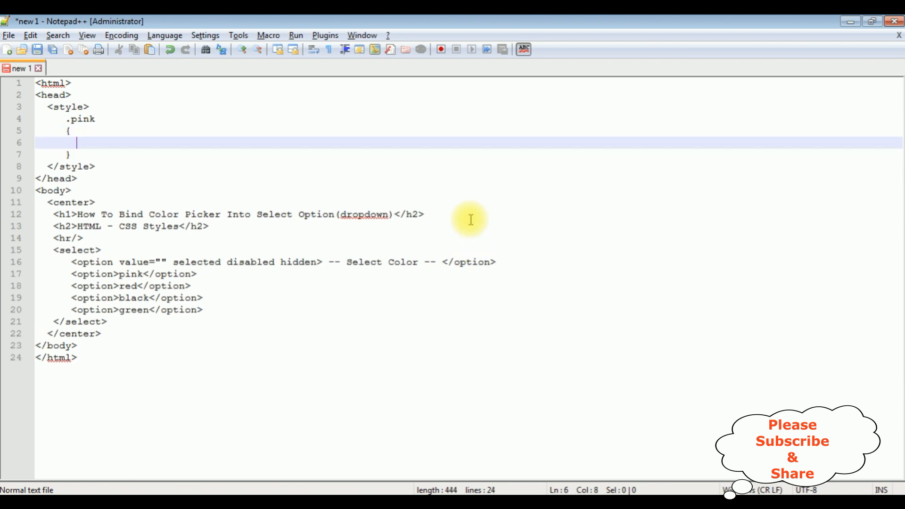
{"action": "type", "text": "backgroun"}
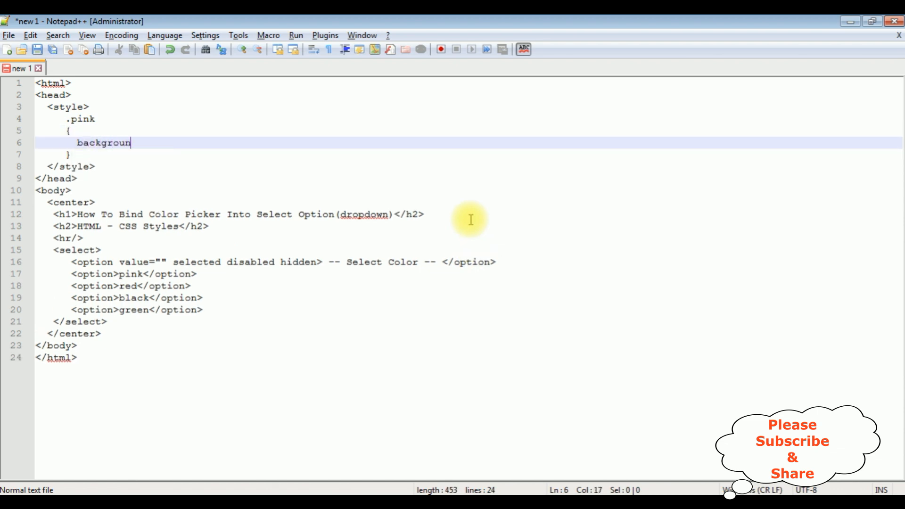
{"action": "type", "text": "-color"}
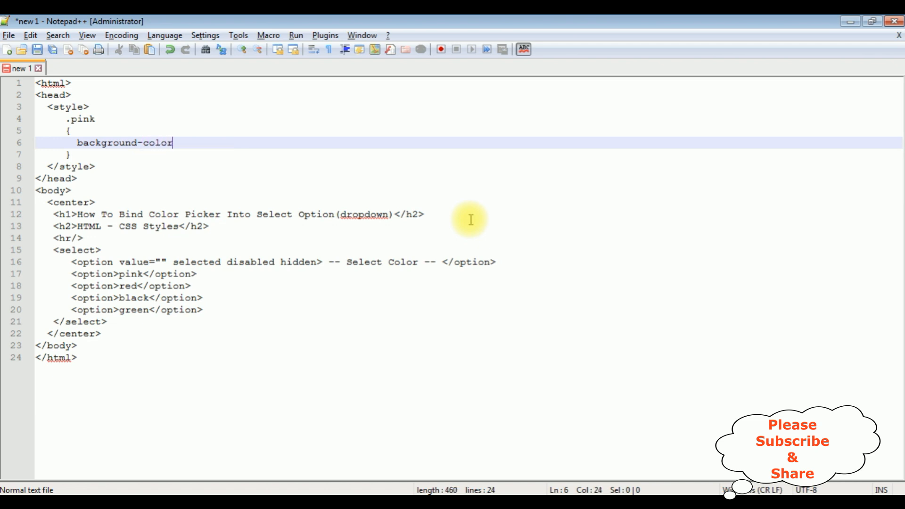
{"action": "type", "text": ":pink;"}
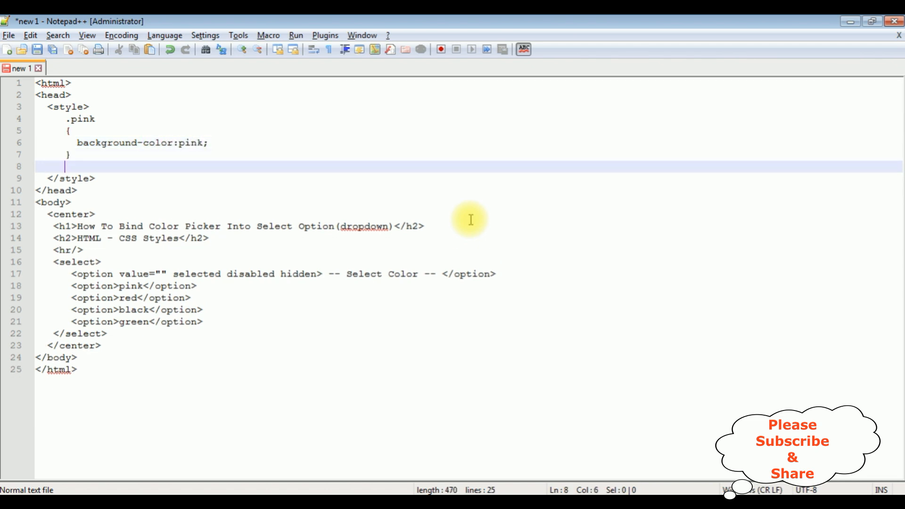
{"action": "mouse_move", "coordinate": [479, 282]}
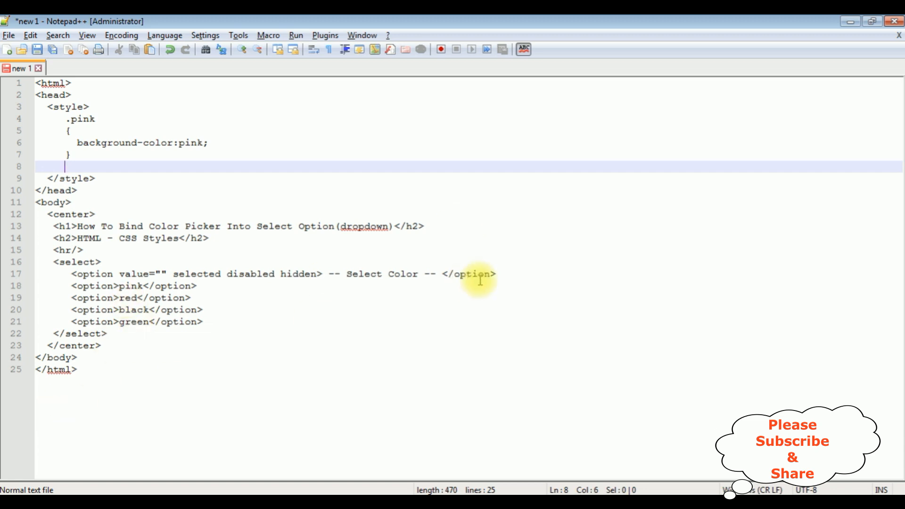
Step: Add .red and .black rules with the copied background-color declaration
{"action": "type", "text": ".red"}
{"action": "type", "text": "{"}
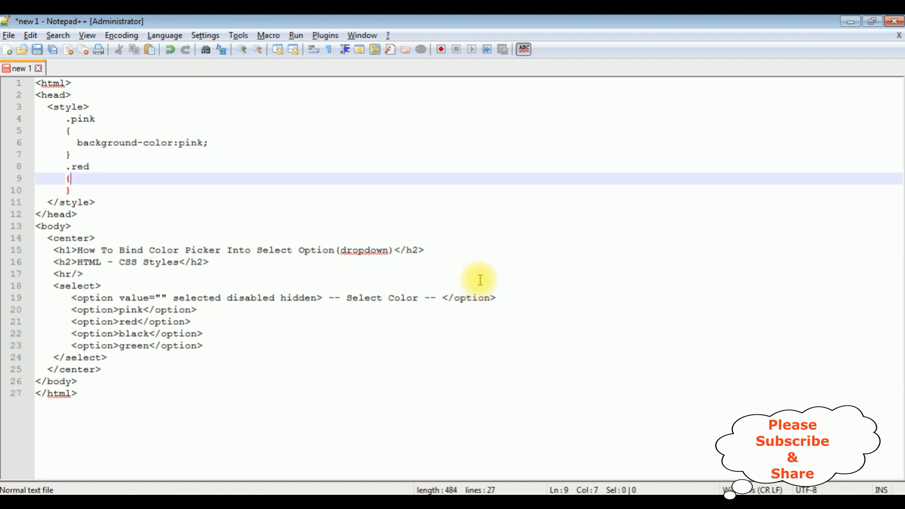
{"action": "key", "text": "enter"}
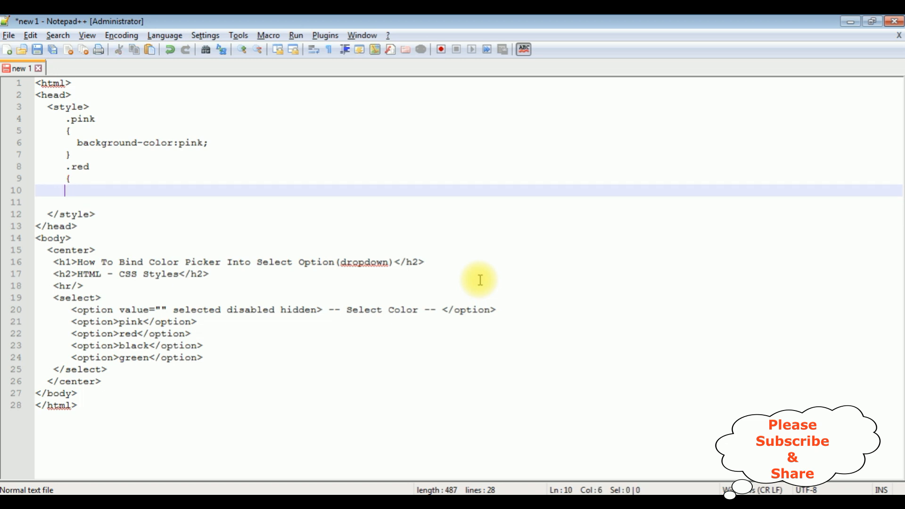
{"action": "type", "text": "background-color:pink;"}
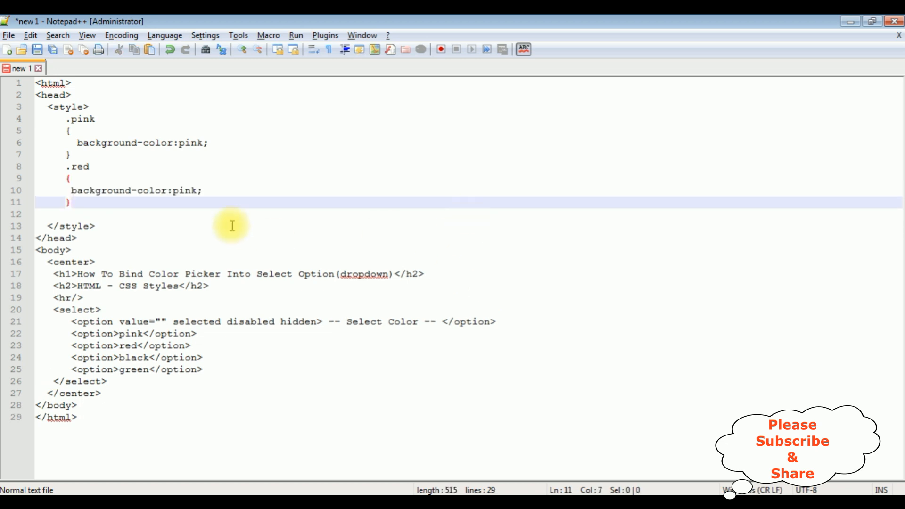
{"action": "type", "text": "red"}
{"action": "left_click", "coordinate": [469, 214]}
{"action": "type", "text": "."}
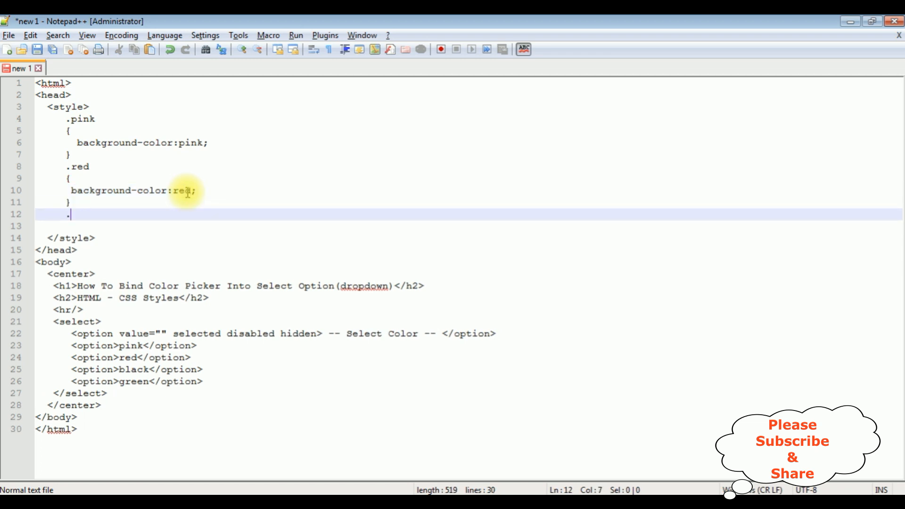
{"action": "double_click", "coordinate": [133, 370]}
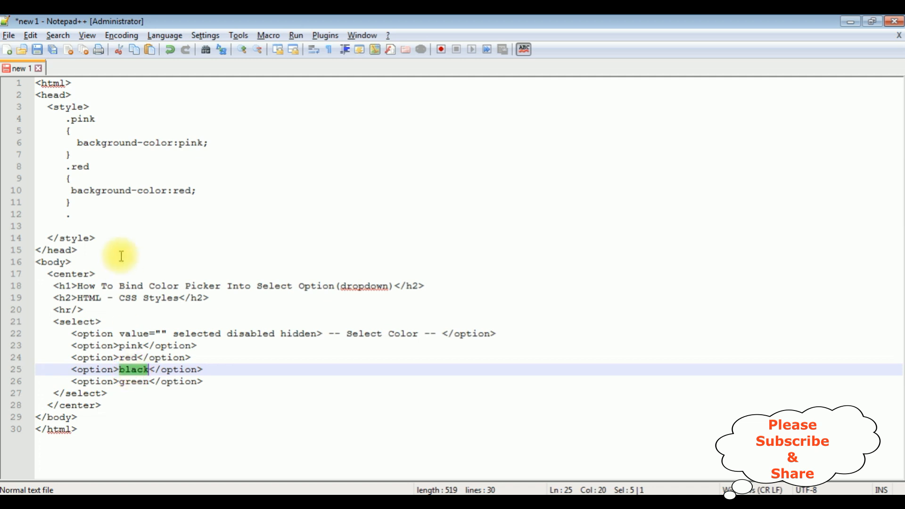
{"action": "type", "text": ".black{"}
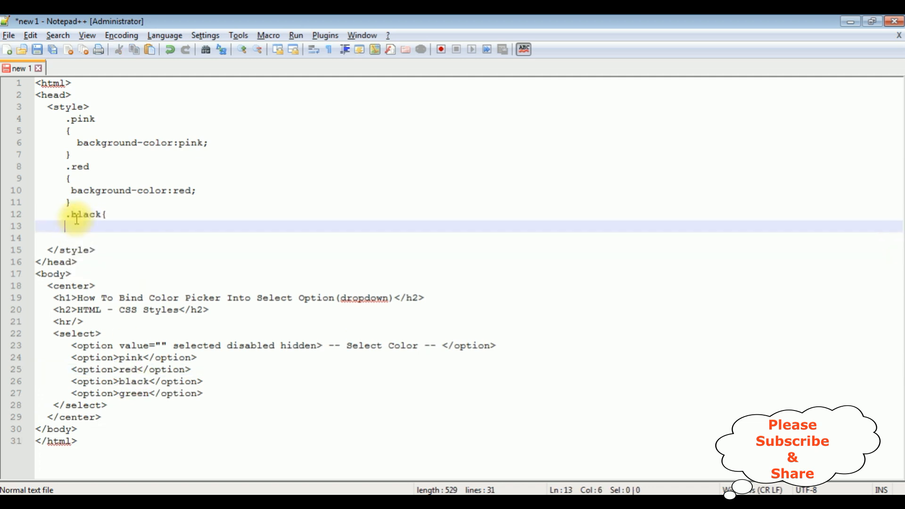
{"action": "type", "text": "background-color:pink;"}
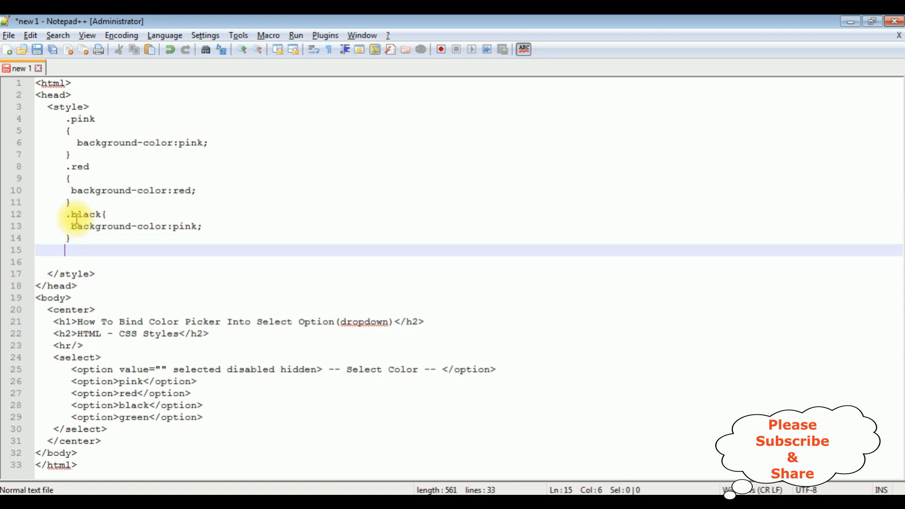
Step: Add a .green rule and set the copied backgrounds to red, black and green
{"action": "type", "text": ".g"}
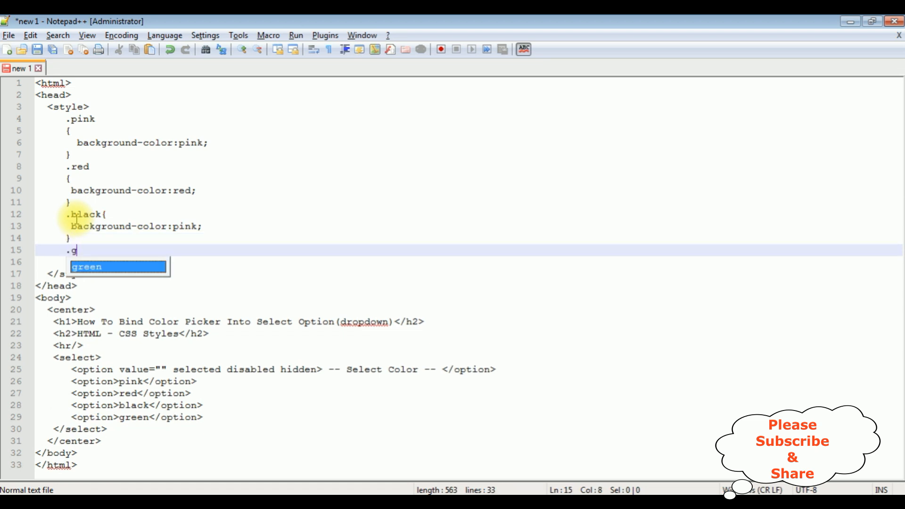
{"action": "type", "text": "reen{"}
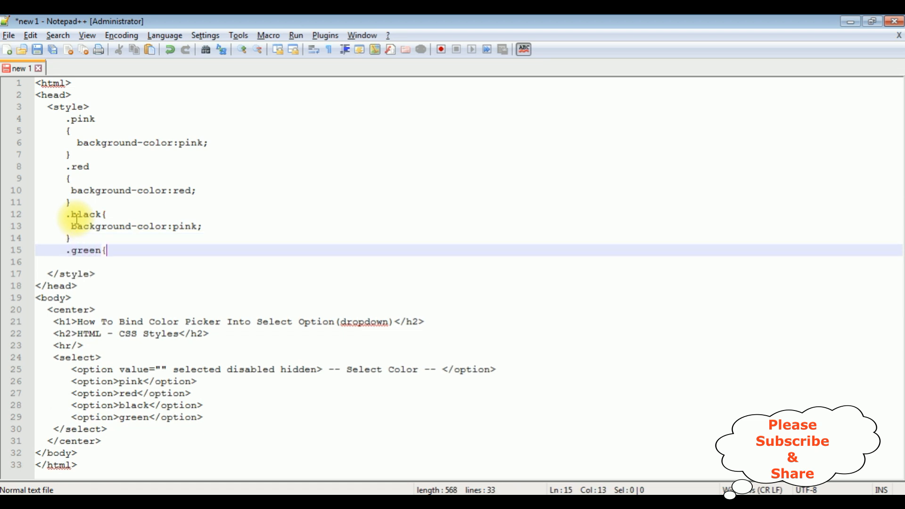
{"action": "type", "text": "background-color:pink;"}
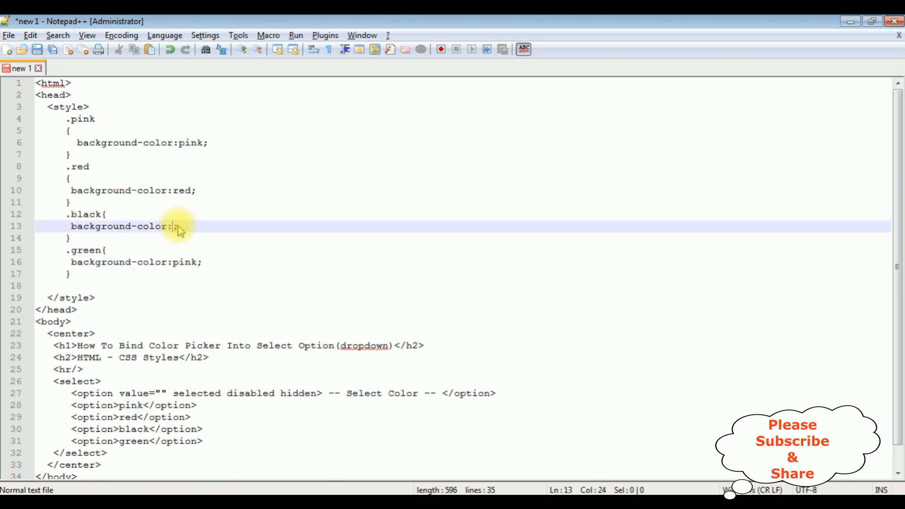
{"action": "type", "text": "black;"}
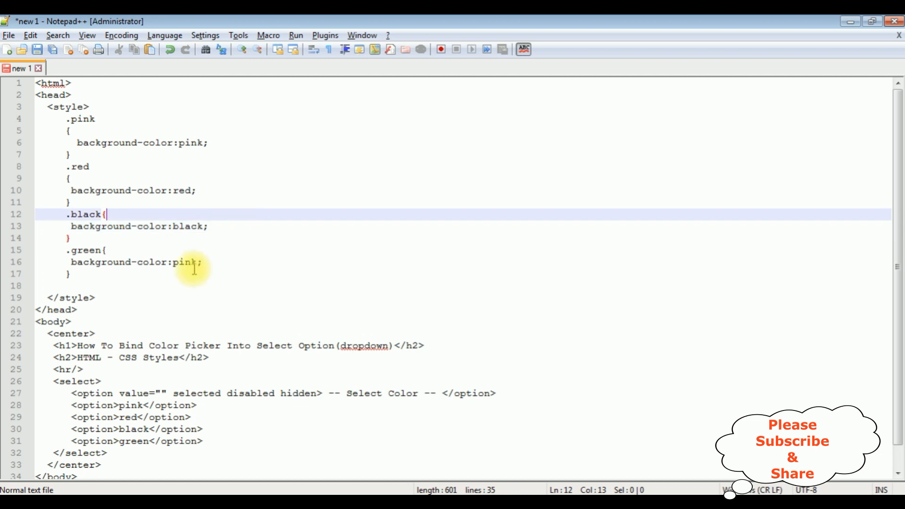
{"action": "type", "text": "green"}
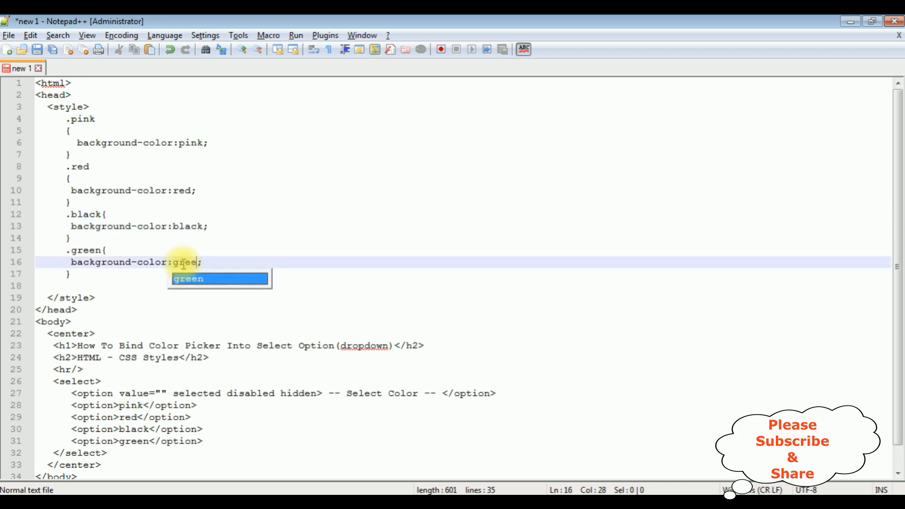
{"action": "type", "text": "n"}
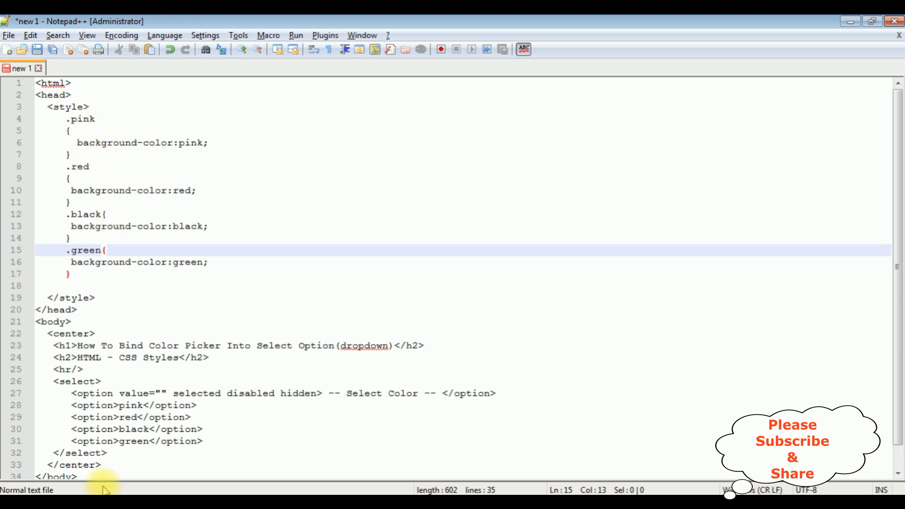
Step: Add class="pink", "red", "black" and "green" attributes to the matching option tags
{"action": "type", "text": "d"}
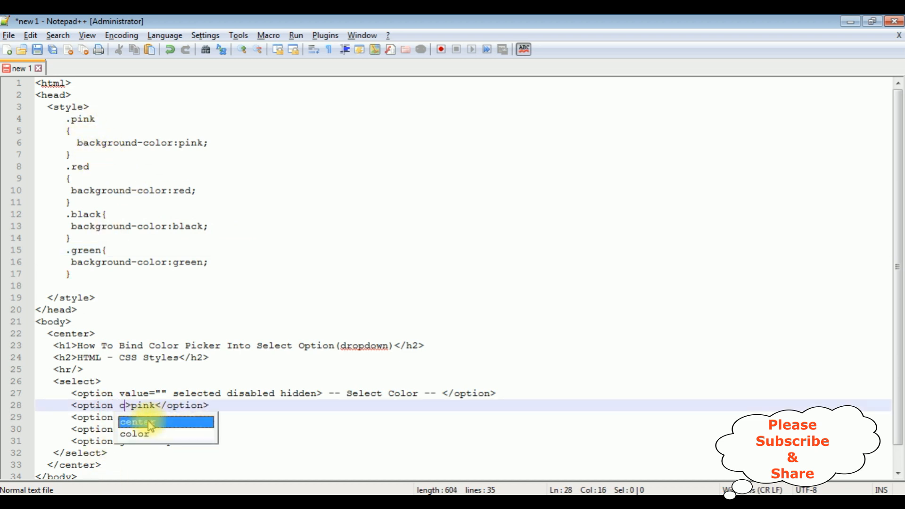
{"action": "type", "text": "class=\"\""}
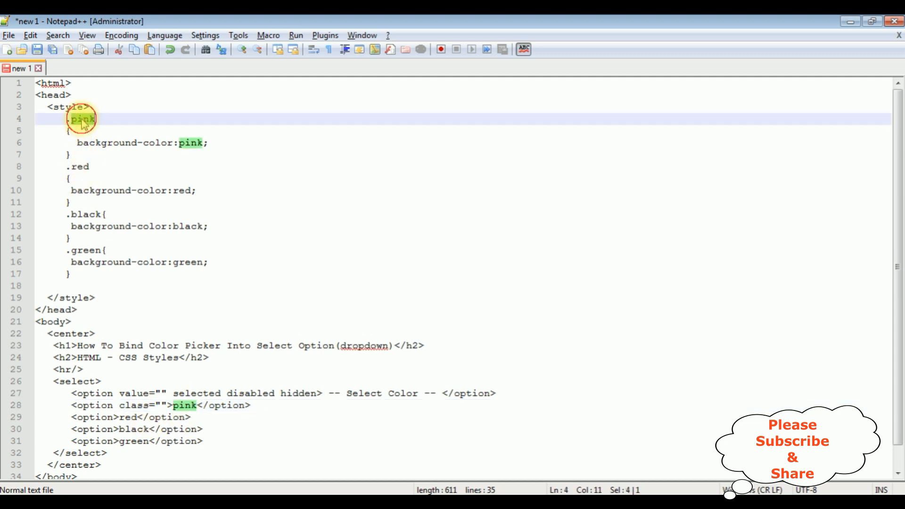
{"action": "left_click", "coordinate": [162, 406]}
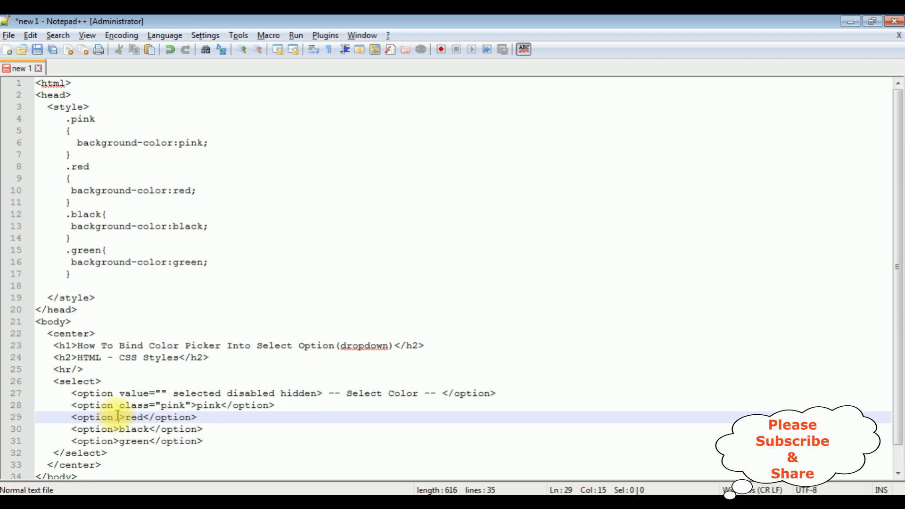
{"action": "type", "text": "class=\"\""}
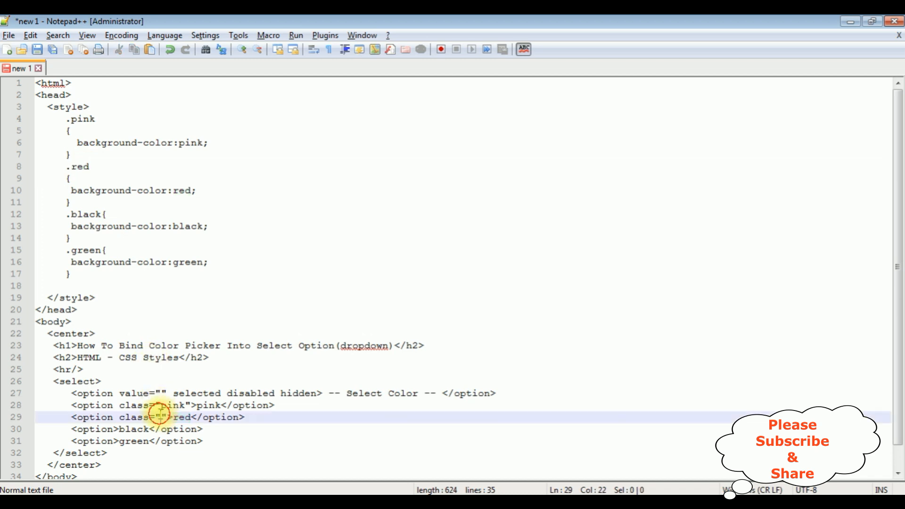
{"action": "type", "text": "red"}
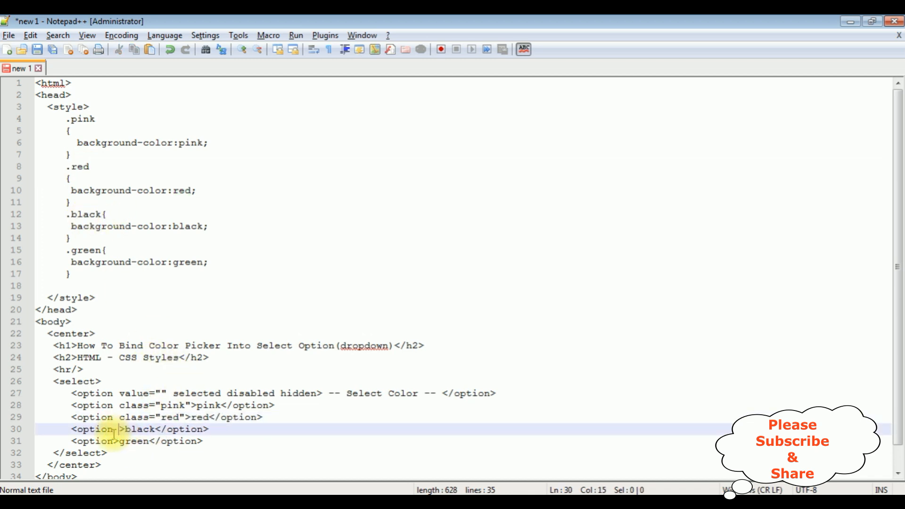
{"action": "type", "text": "class=\""}
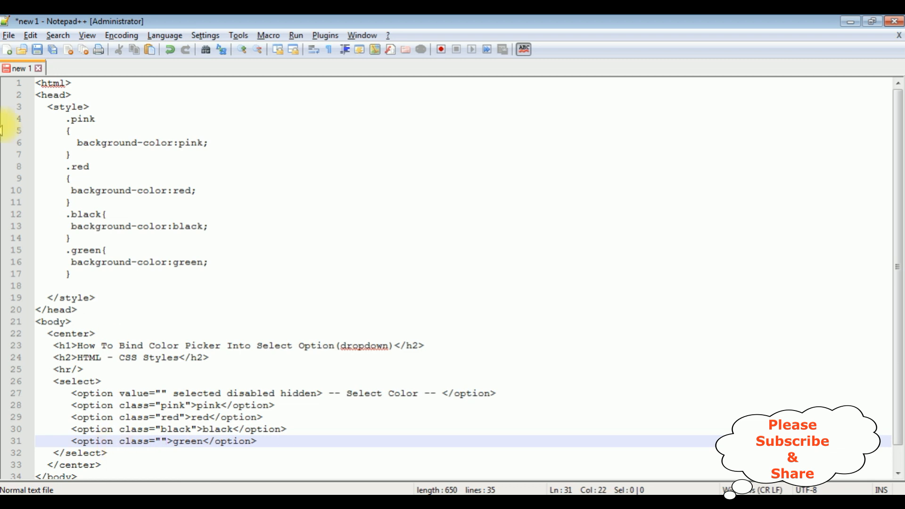
{"action": "double_click", "coordinate": [87, 249]}
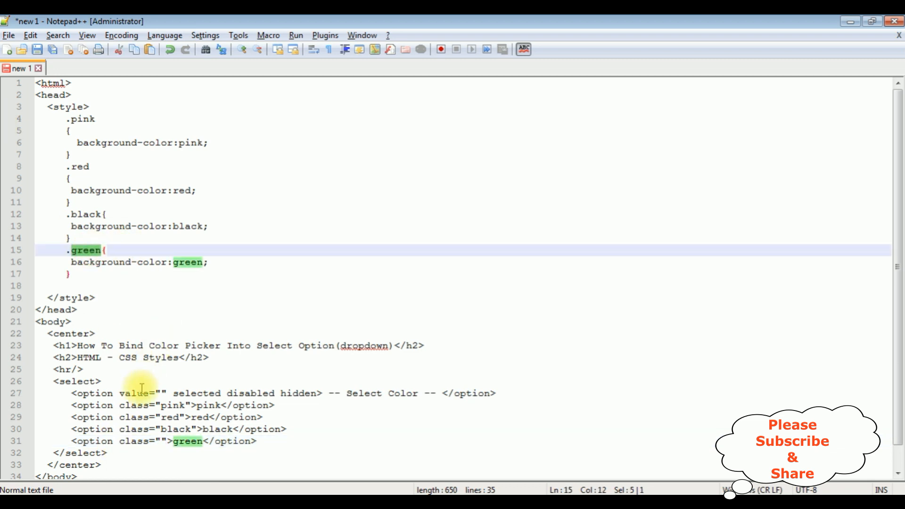
{"action": "type", "text": "green"}
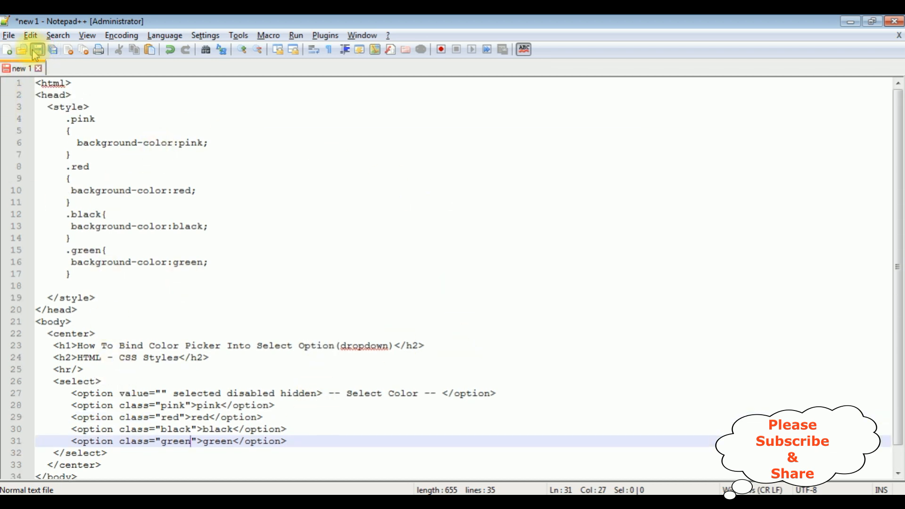
Step: Save the new page into the HTML folder under the name dropdown-colors.htm
{"action": "left_click", "coordinate": [33, 49]}
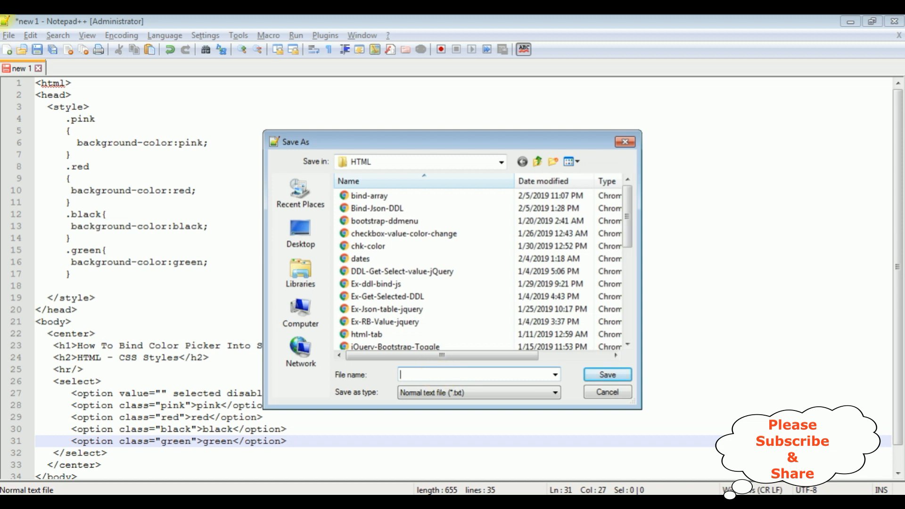
{"action": "type", "text": "dropdown-"}
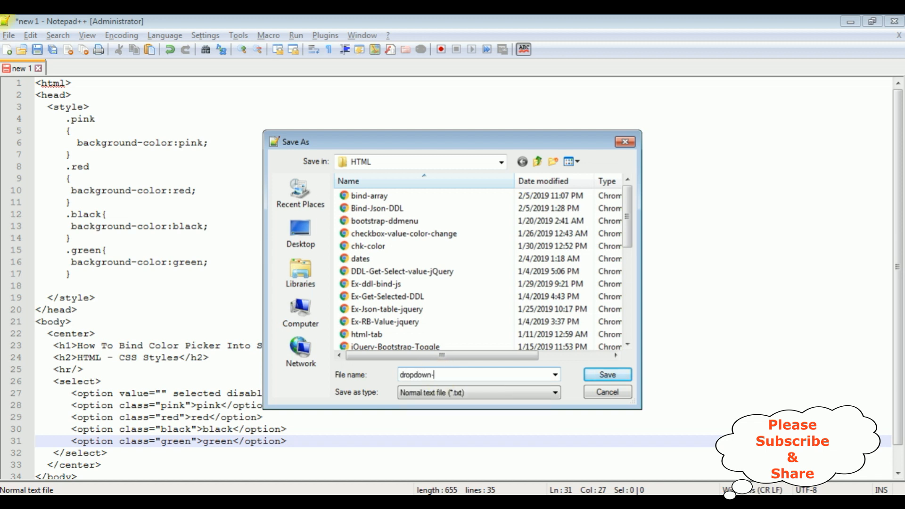
{"action": "type", "text": "colors.htm"}
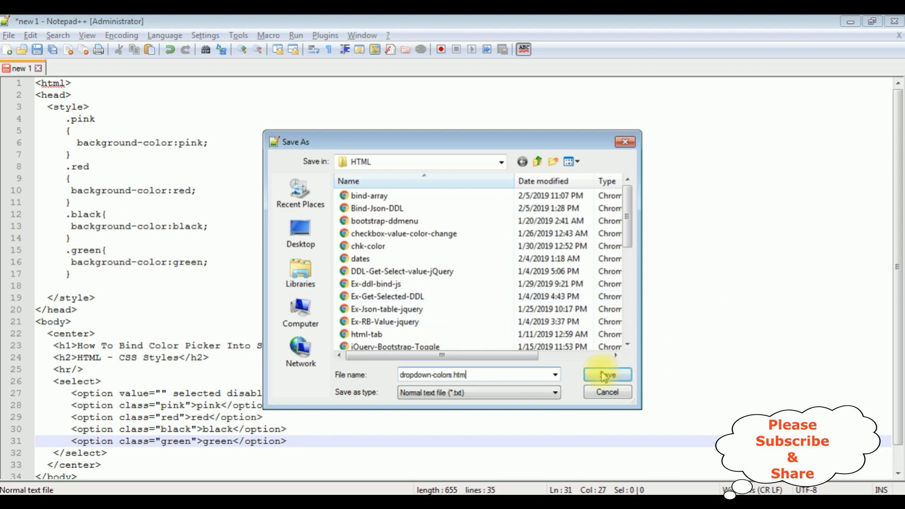
{"action": "left_click", "coordinate": [607, 374]}
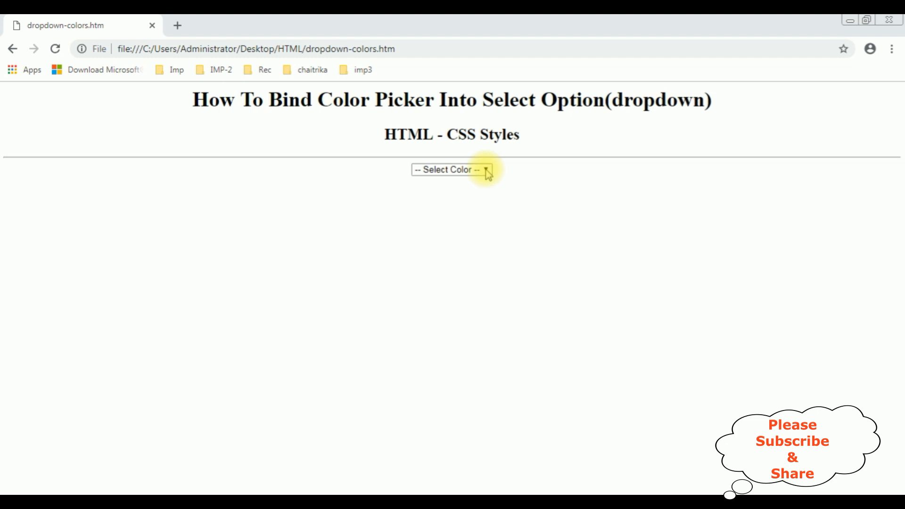
Step: Expand the Select Color dropdown in Chrome and pick the pink option
{"action": "left_click", "coordinate": [453, 170]}
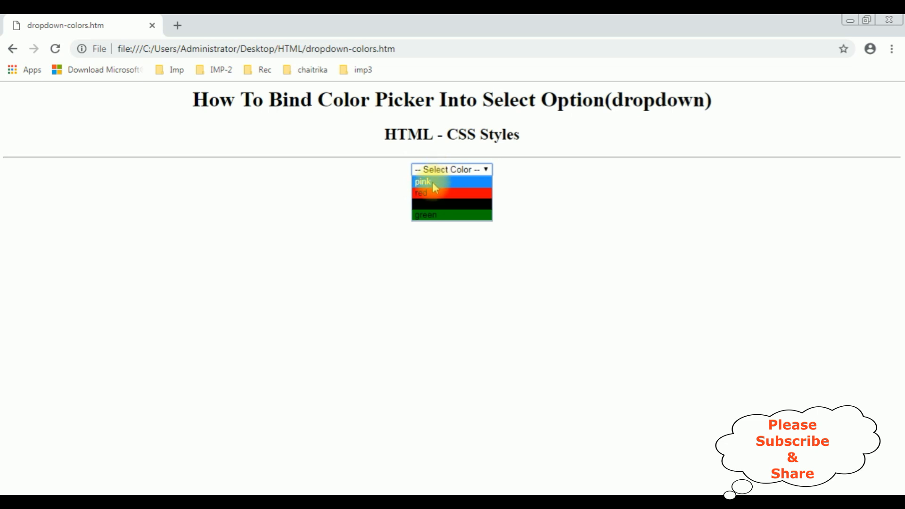
{"action": "left_click", "coordinate": [451, 169]}
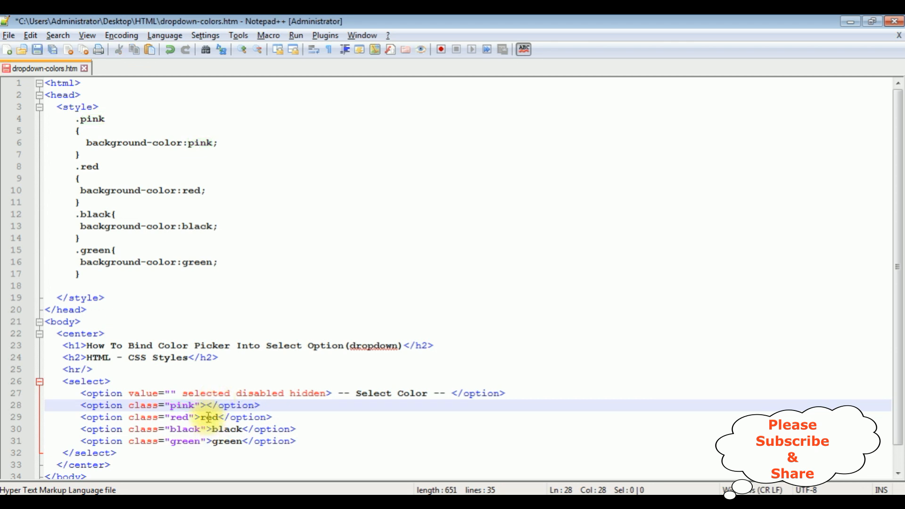
Step: Select an option's label text in Notepad++ to remove it
{"action": "double_click", "coordinate": [206, 417]}
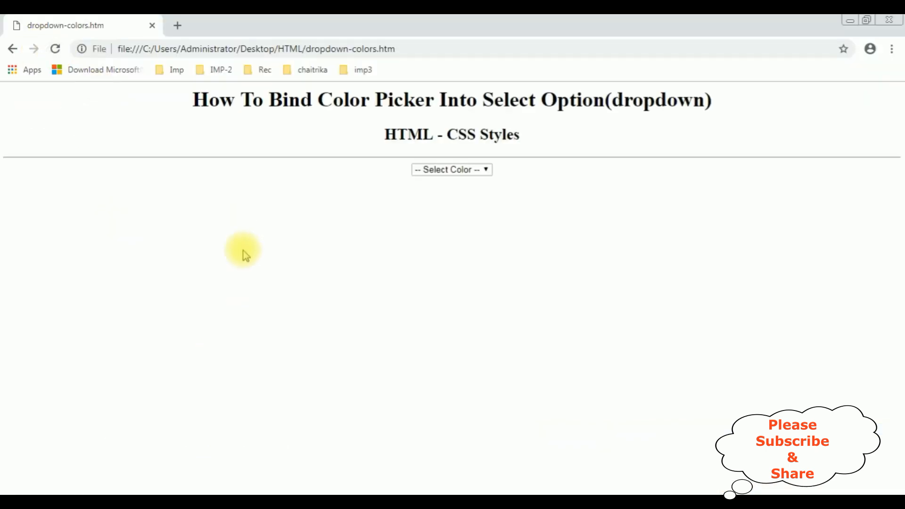
Step: Expand the Select Color dropdown in Chrome to see the unlabeled pink bar
{"action": "left_click", "coordinate": [452, 169]}
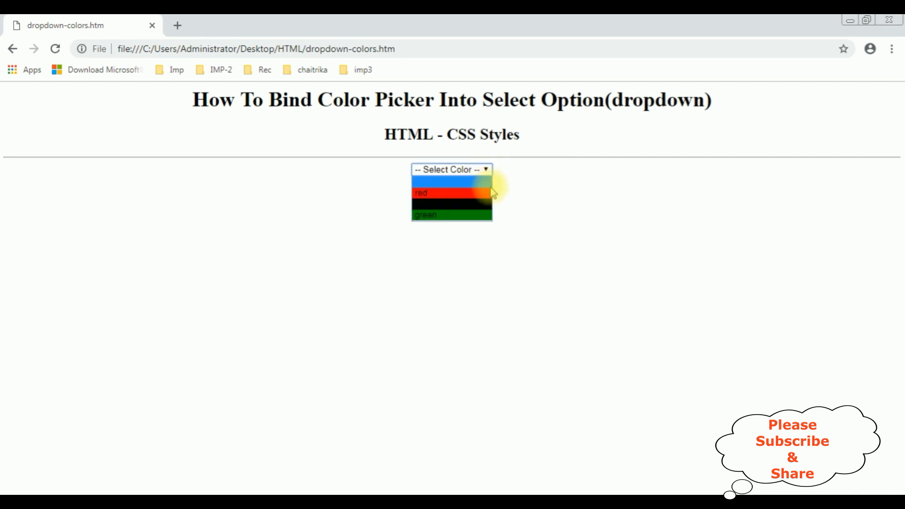